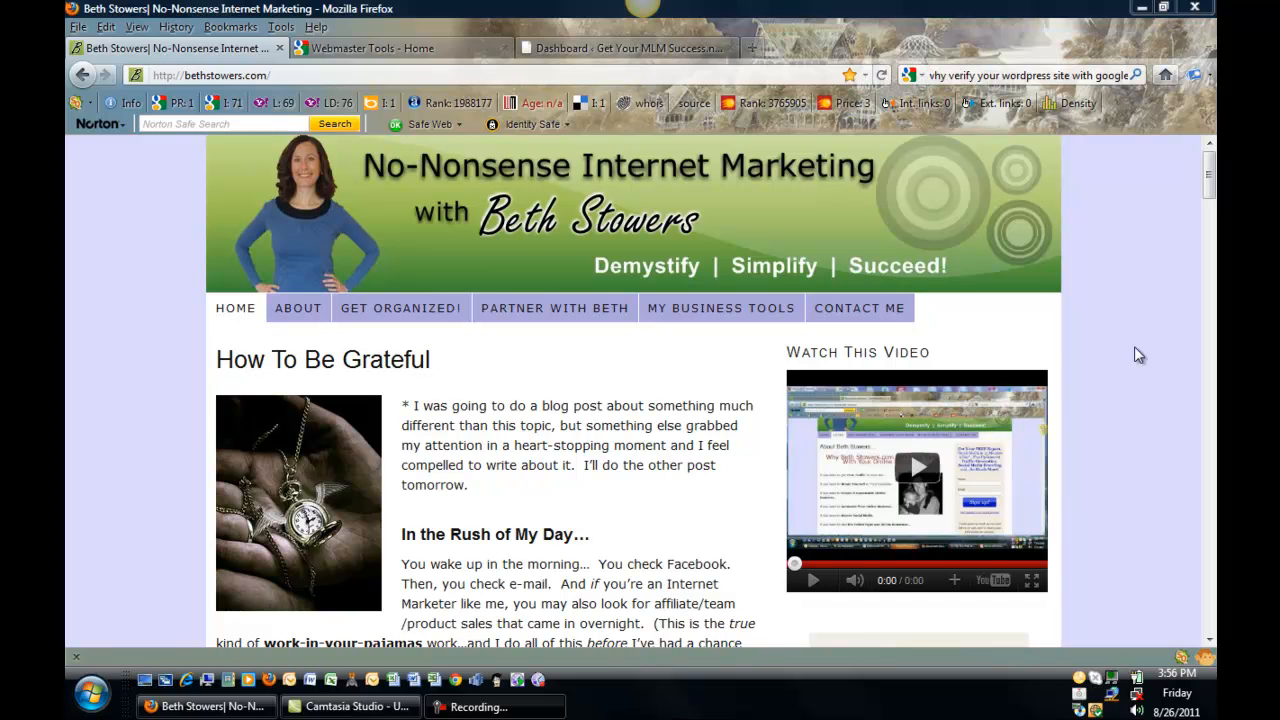
mouse_move(1073, 388)
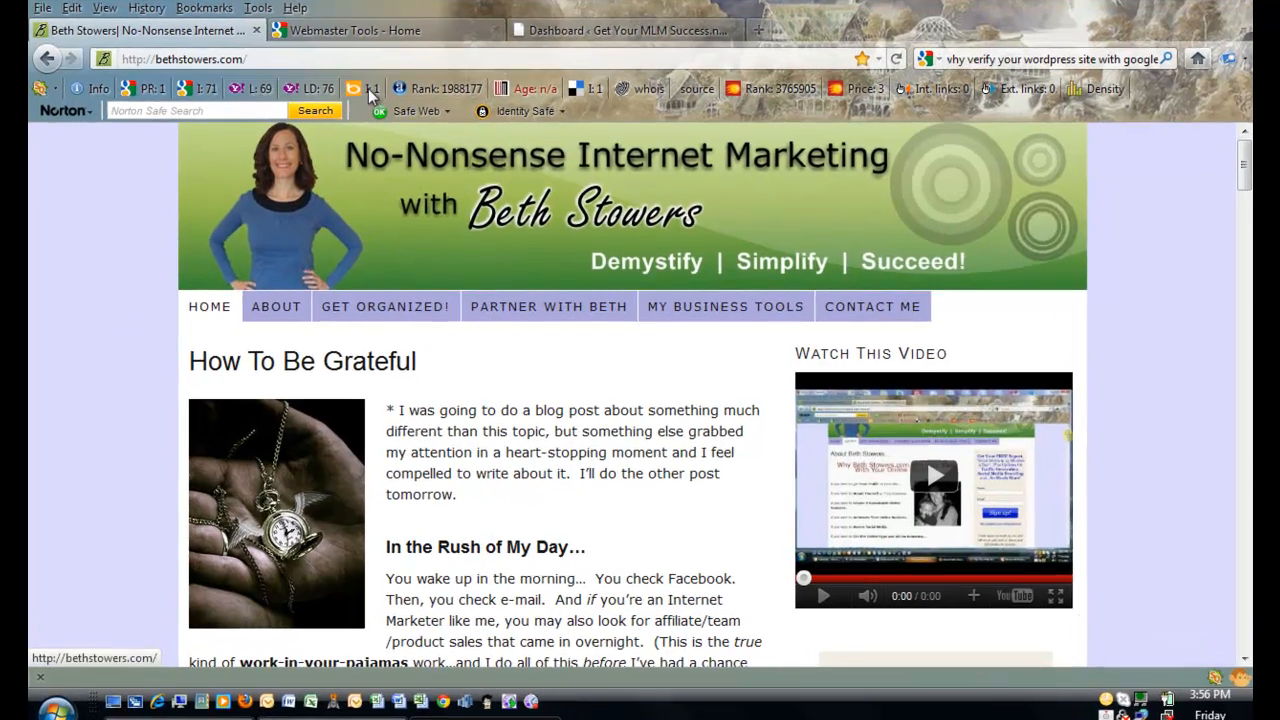
Open the 'Webmaster Tools - Google' result from the google webmaster tools search.
left_click(370, 30)
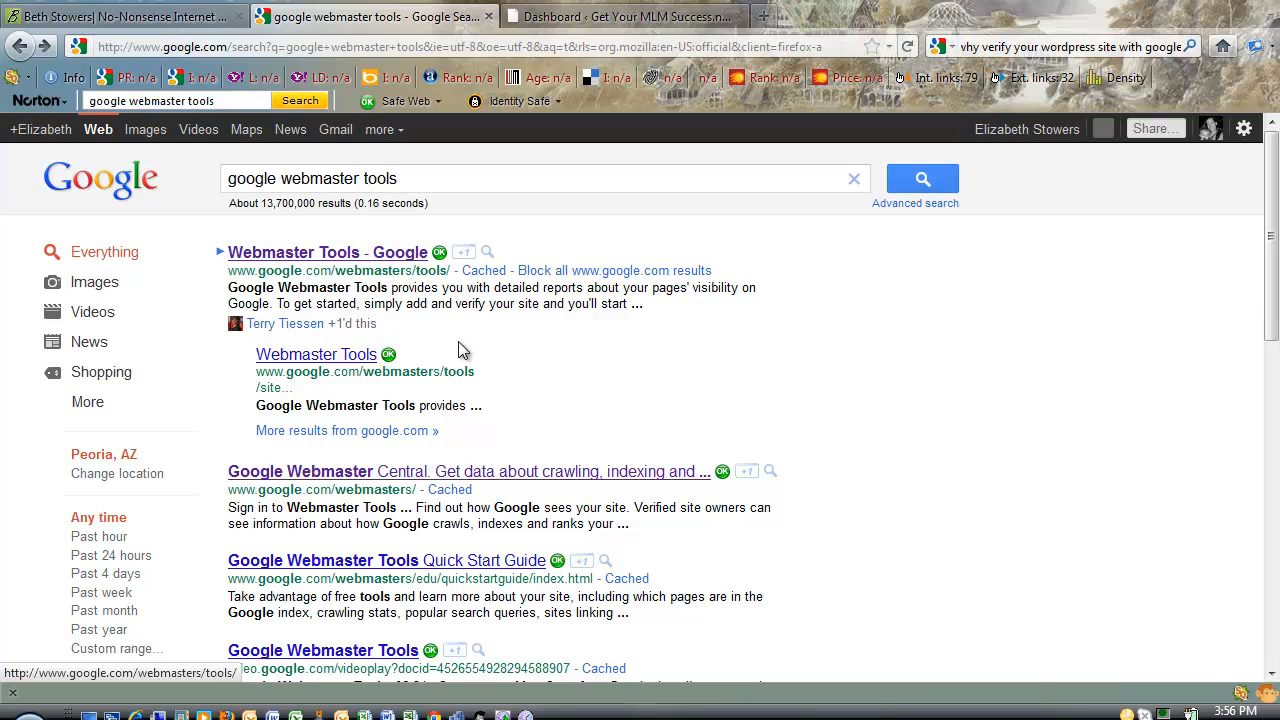
mouse_move(310, 237)
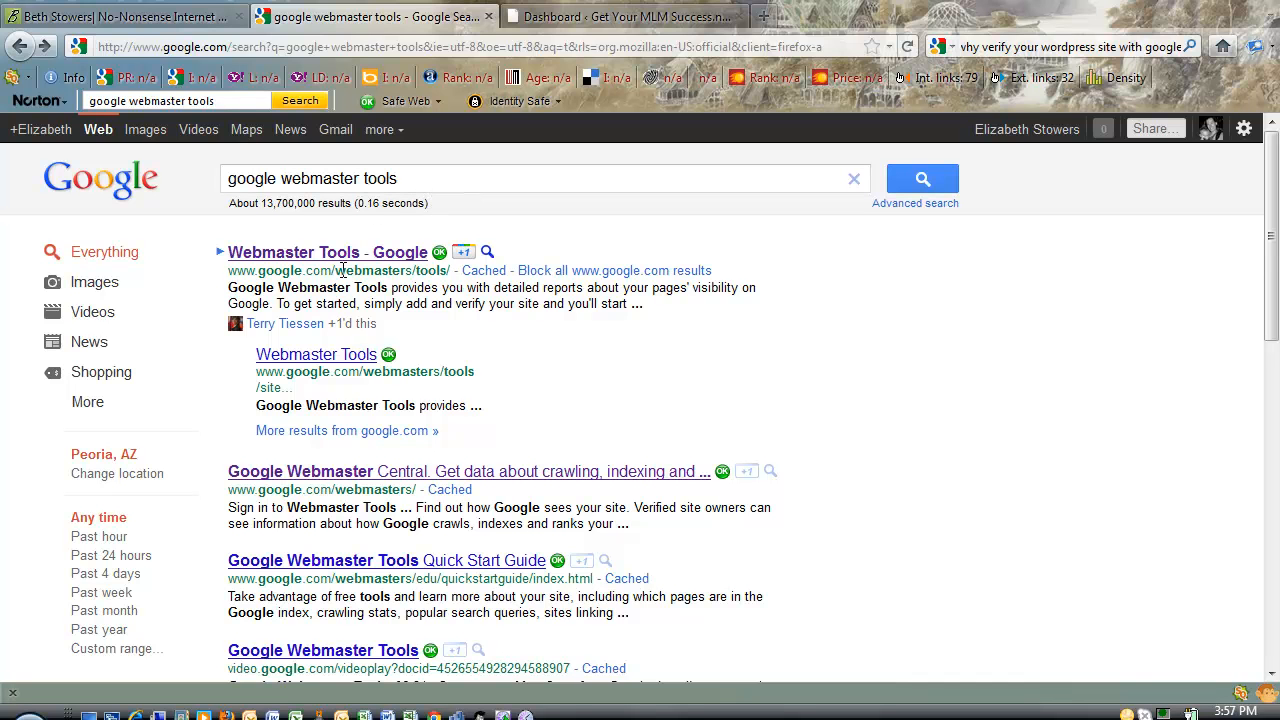
mouse_move(485, 280)
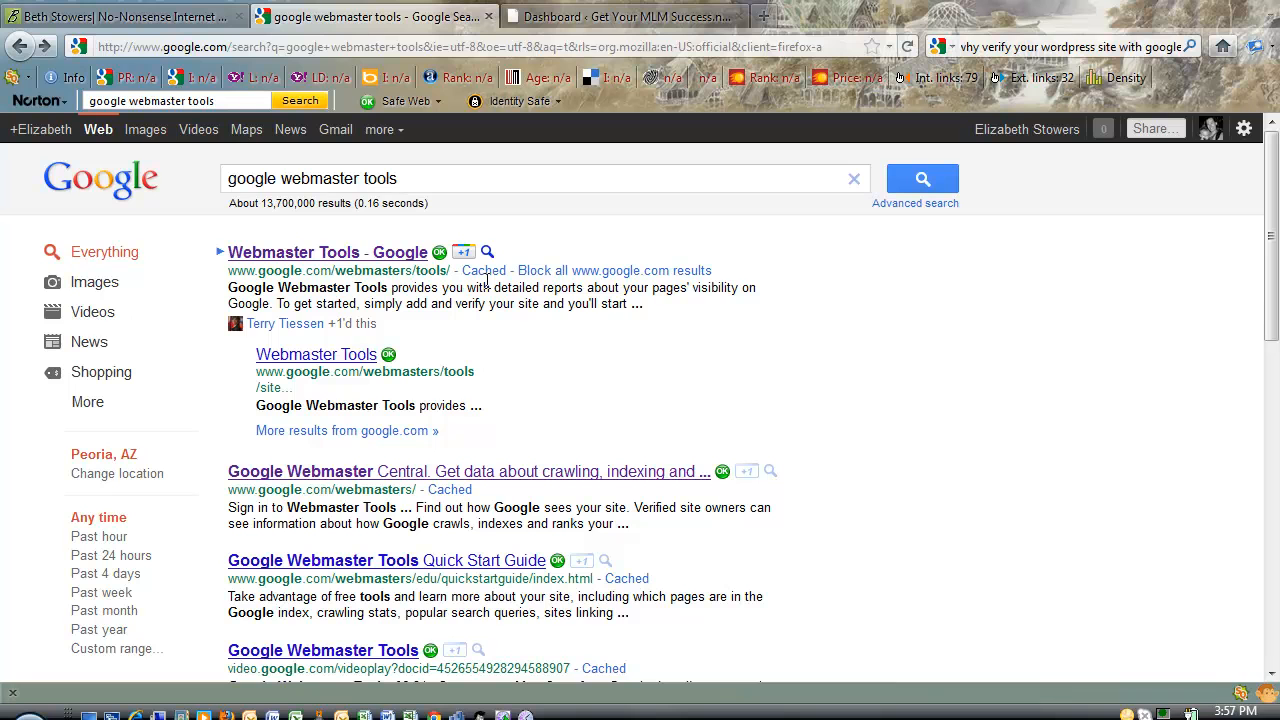
mouse_move(389, 270)
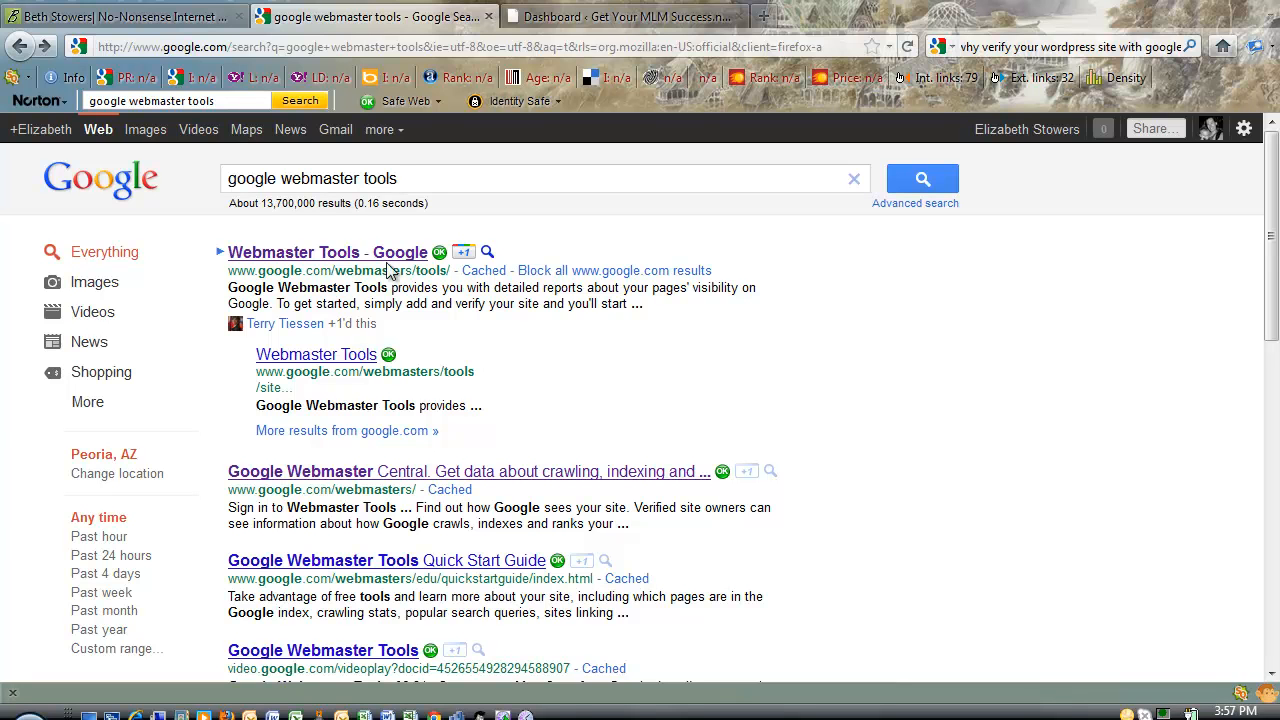
left_click(327, 252)
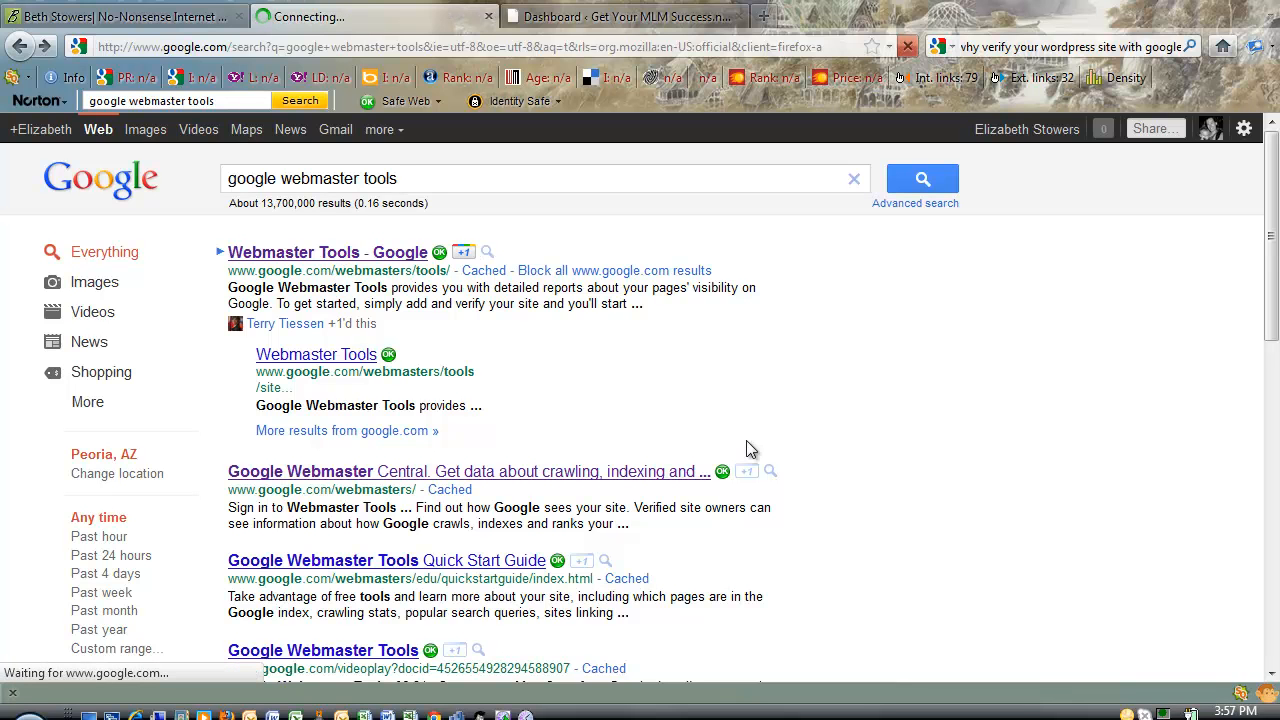
left_click(327, 252)
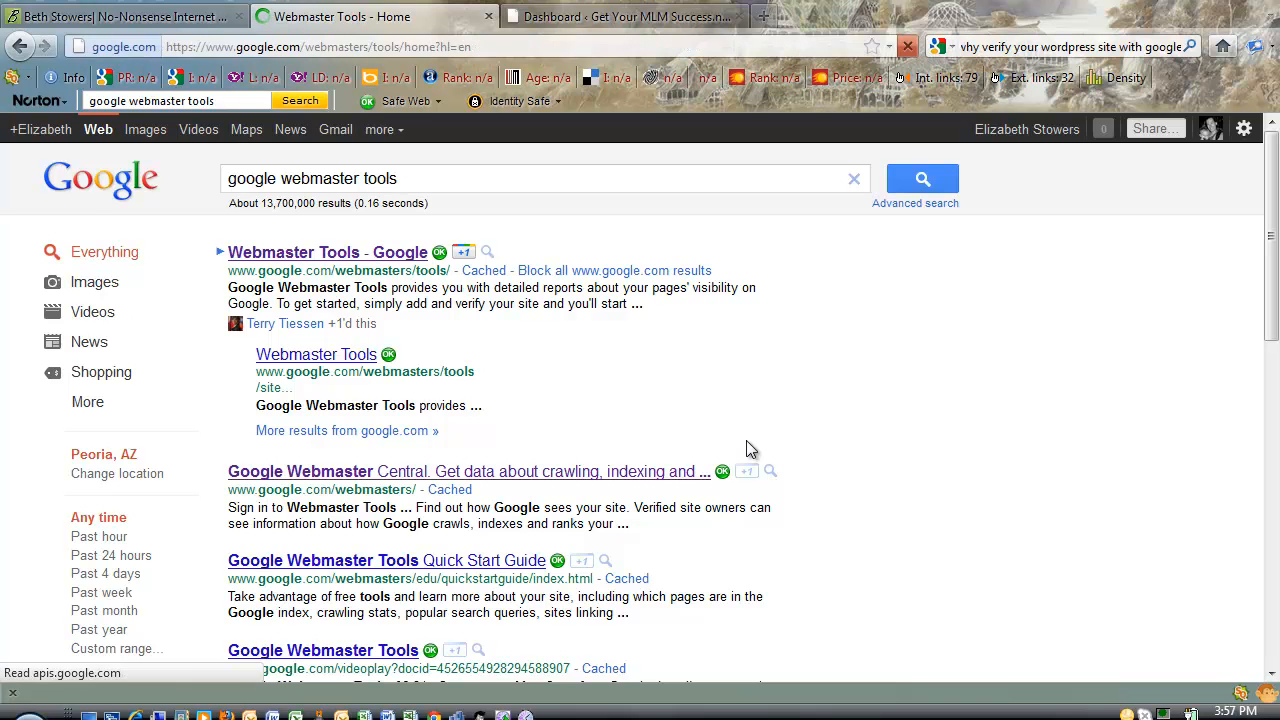
Select getyourmlmsuccess.net in the sites list and delete it.
left_click(327, 251)
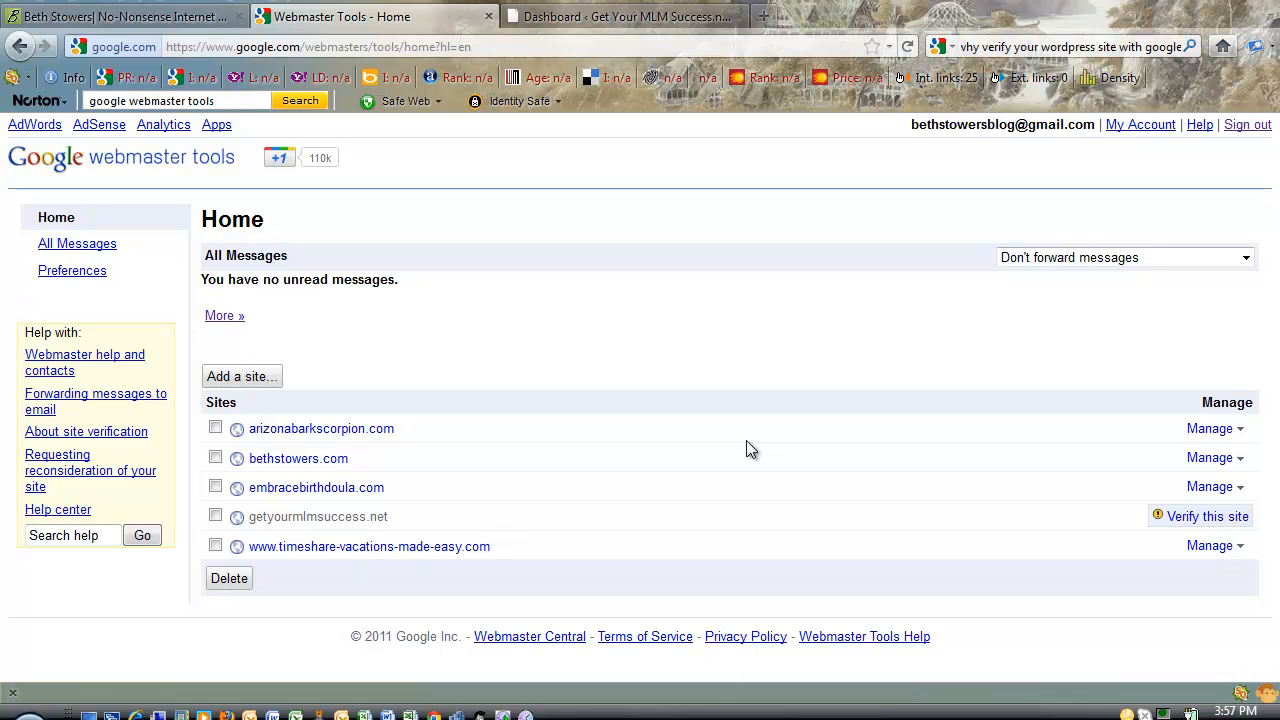
mouse_move(616, 405)
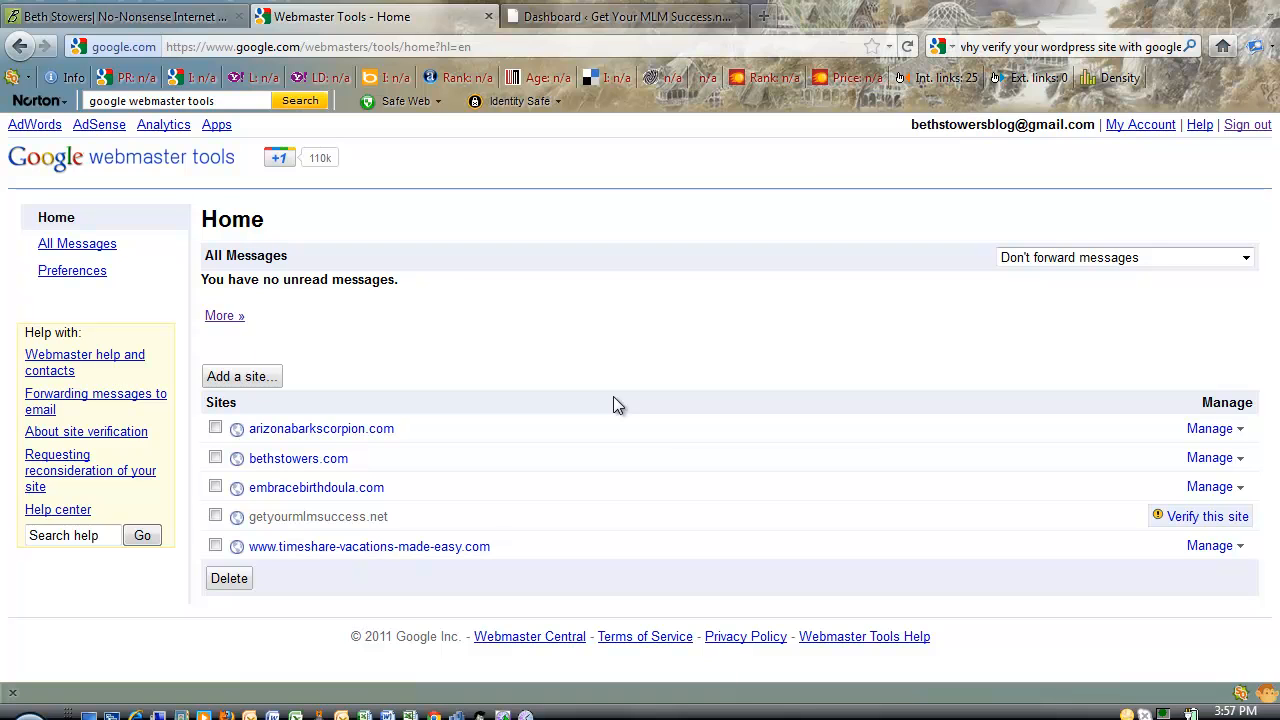
mouse_move(308, 526)
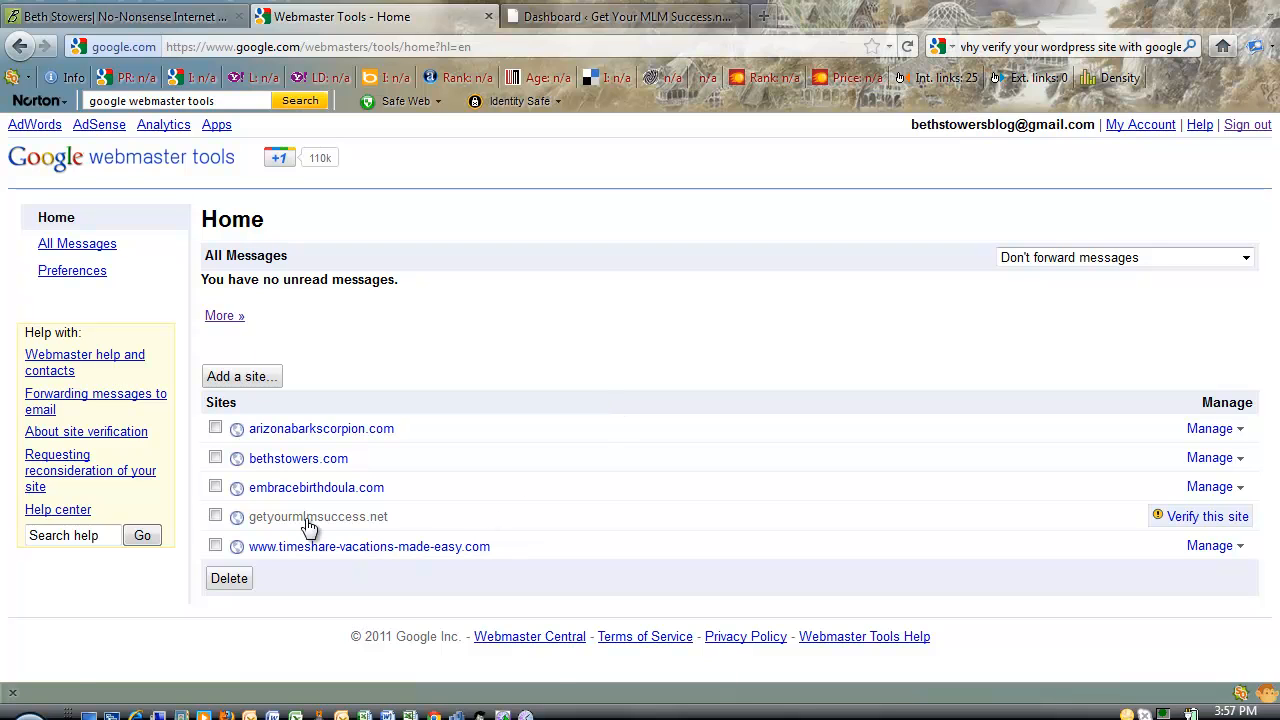
mouse_move(357, 530)
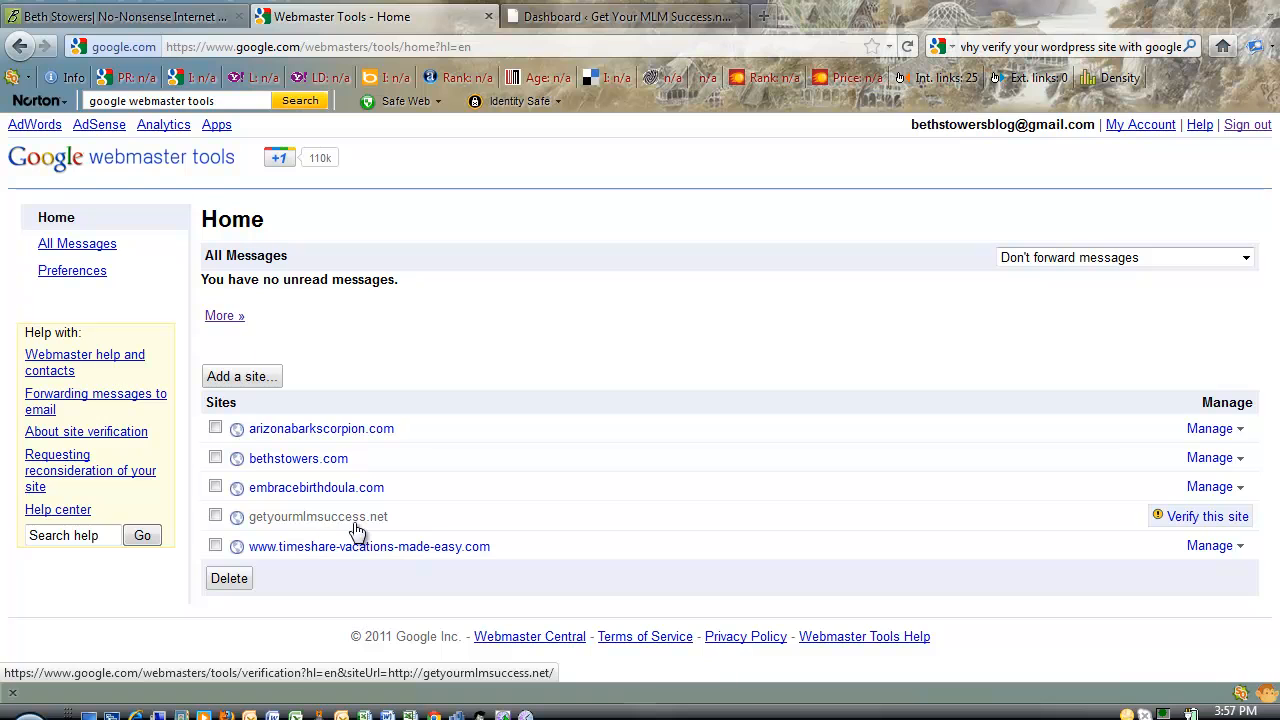
mouse_move(610, 457)
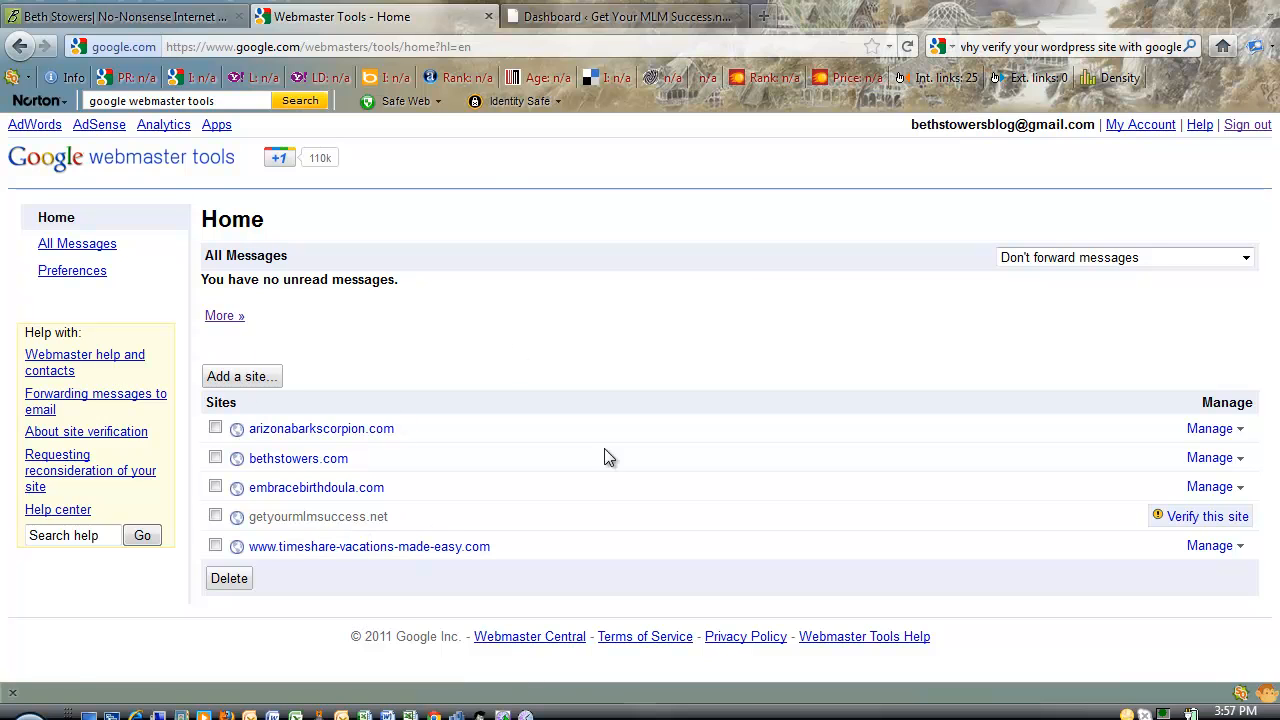
mouse_move(225, 521)
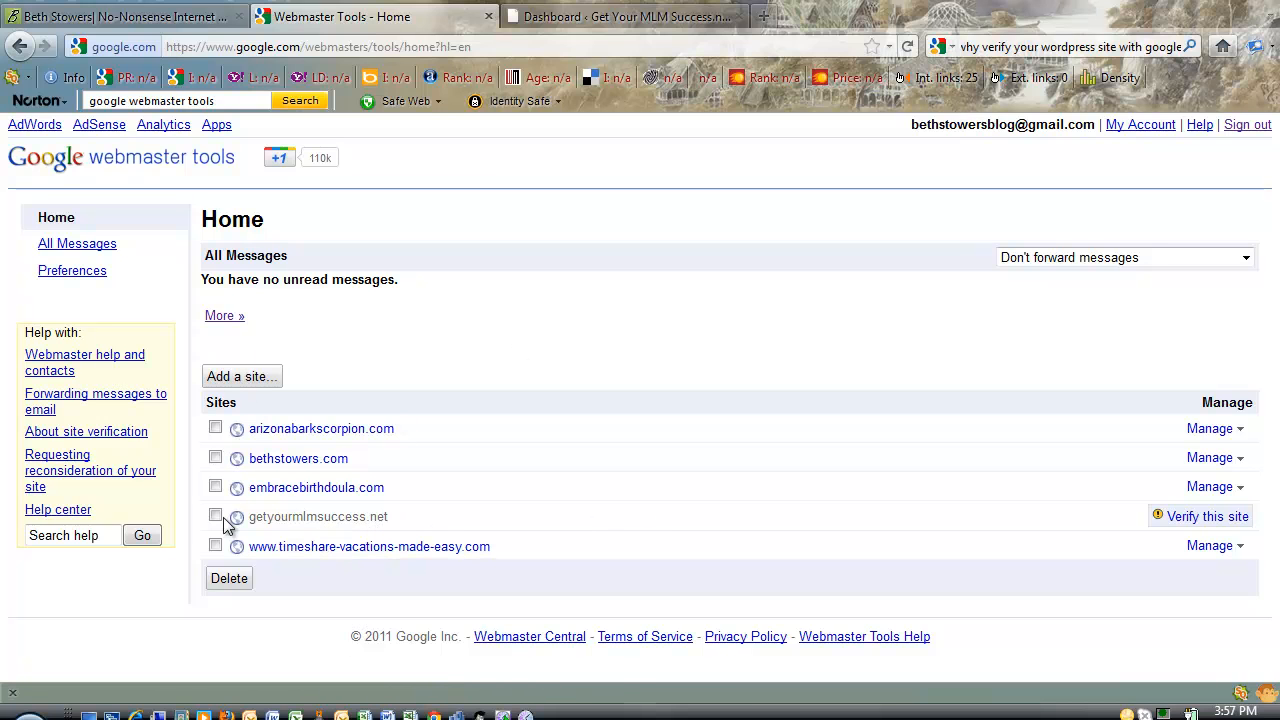
left_click(216, 517)
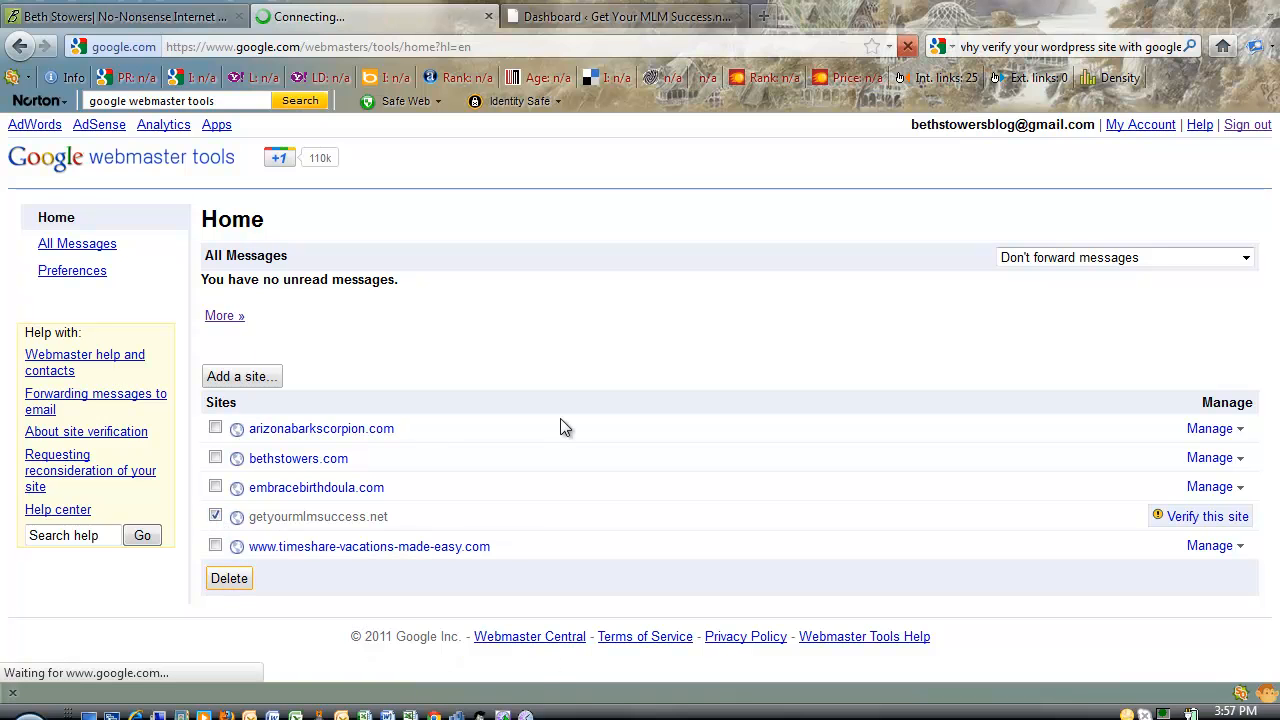
left_click(228, 578)
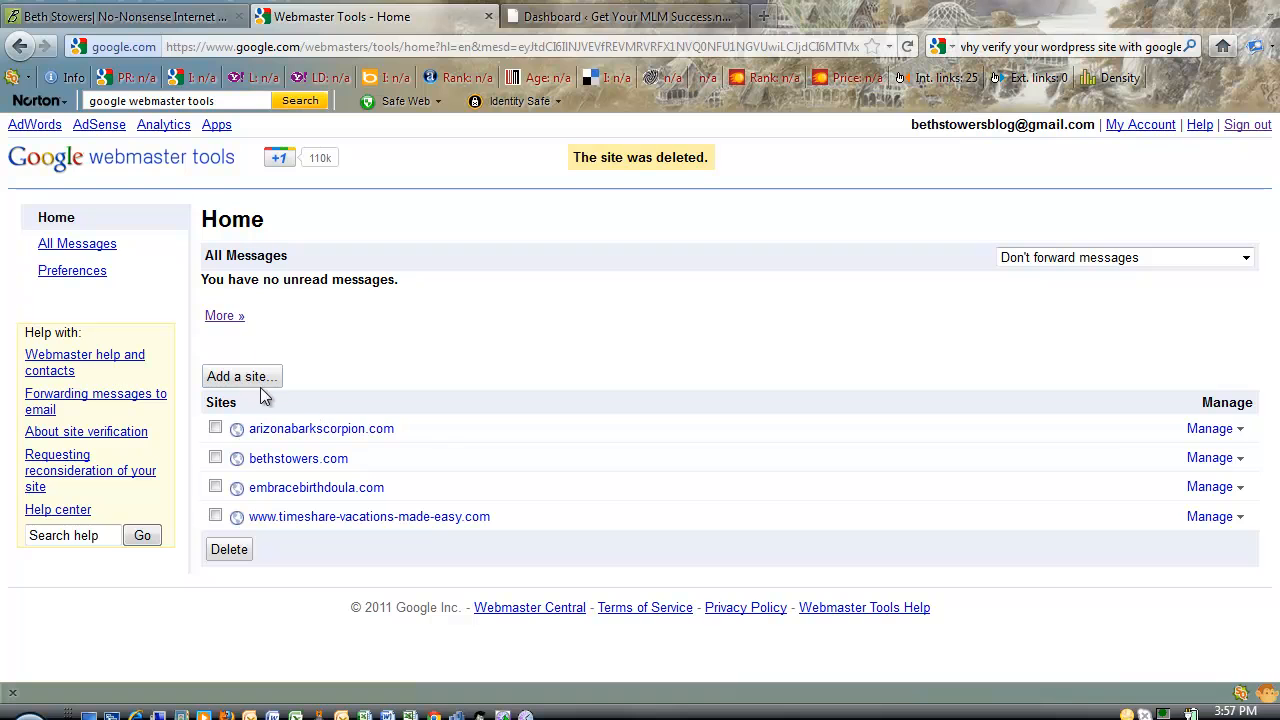
Add a new site with the address getyourmlmsuccess.net and continue to verification.
left_click(241, 376)
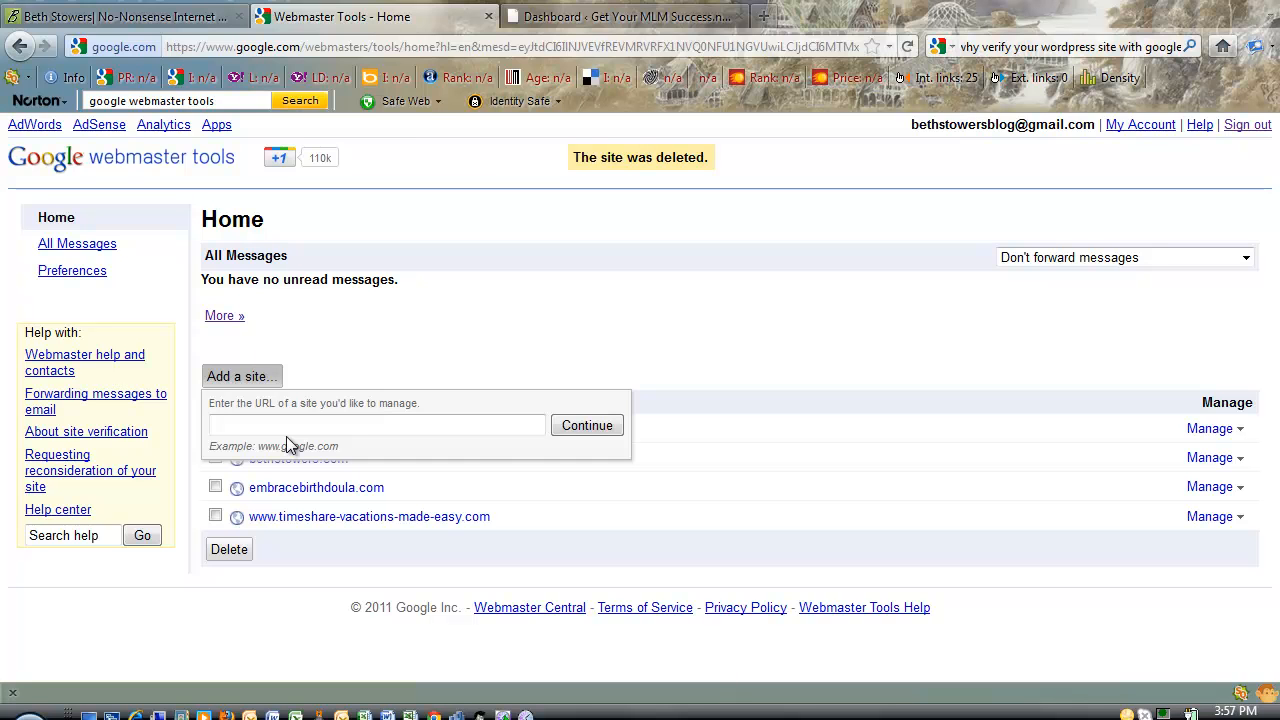
type("getyourmlmsuccess.net")
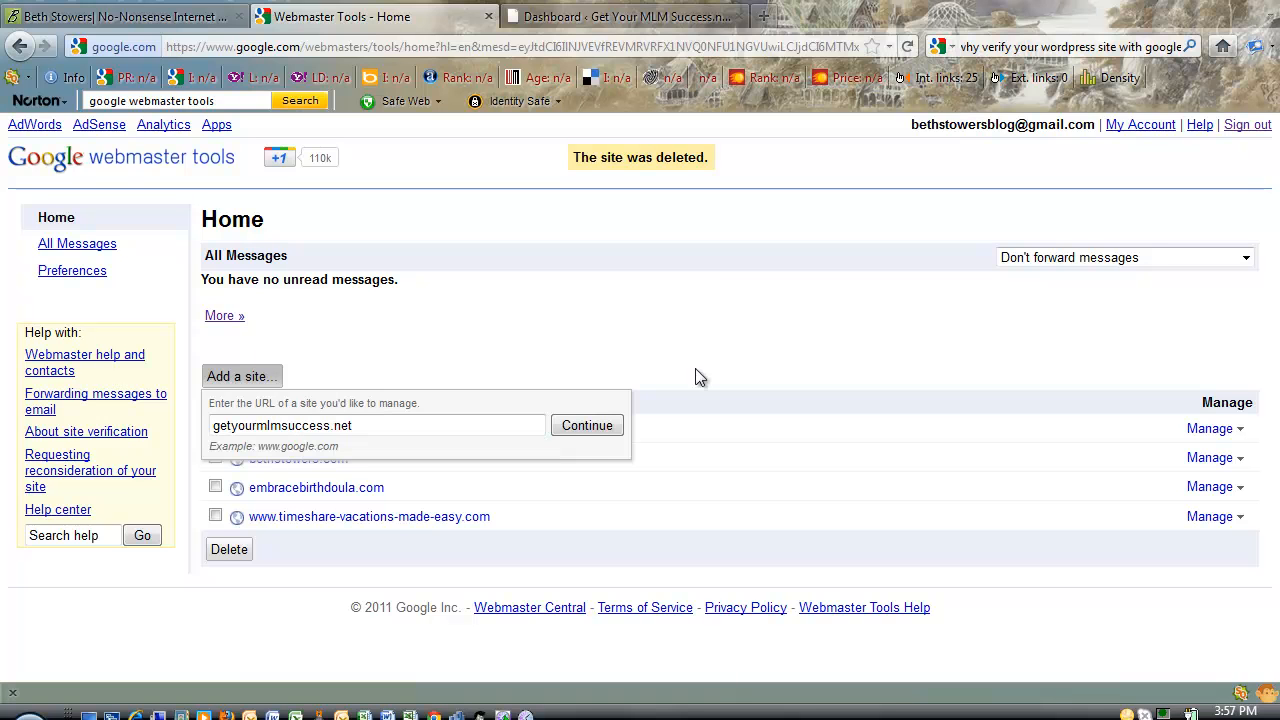
left_click(587, 425)
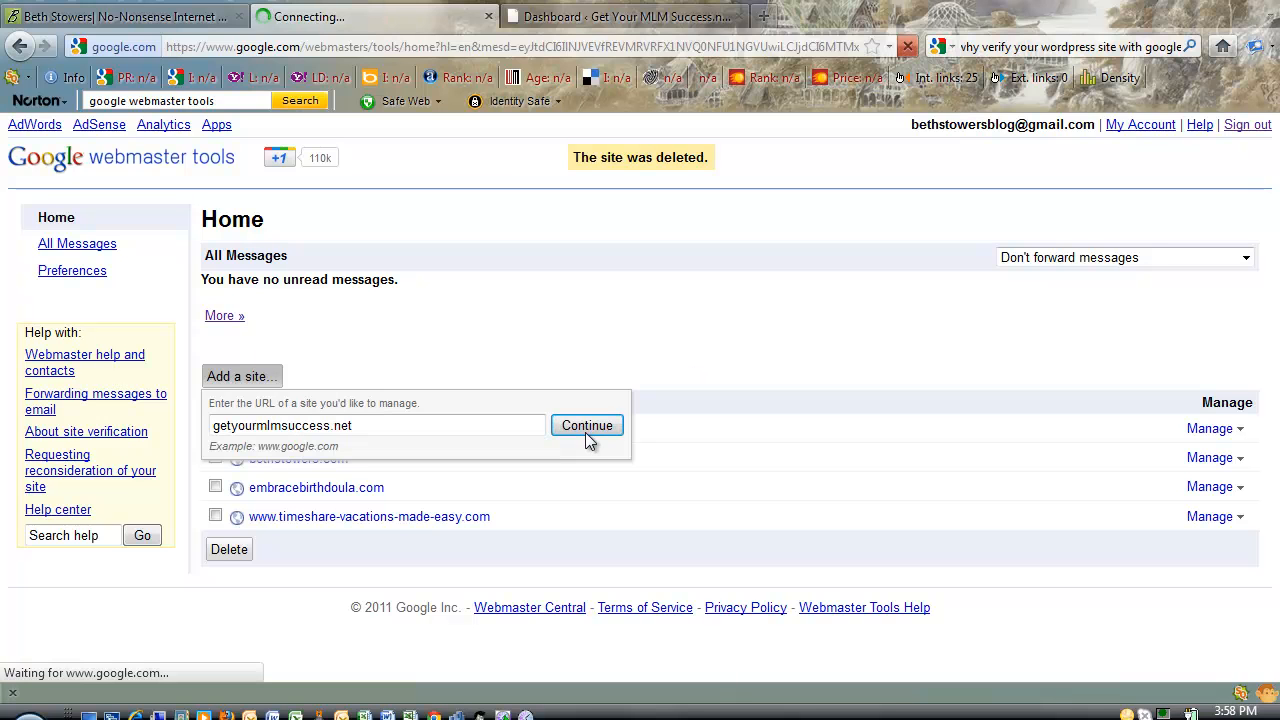
left_click(587, 425)
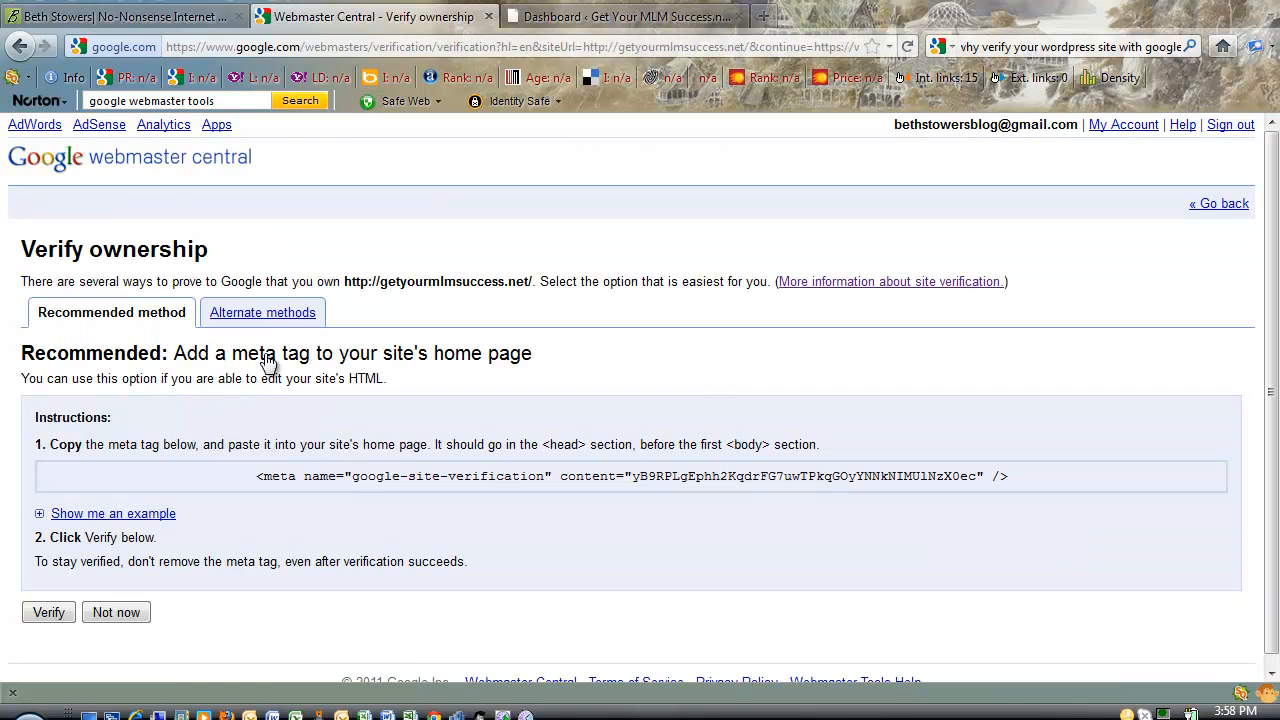
mouse_move(600, 368)
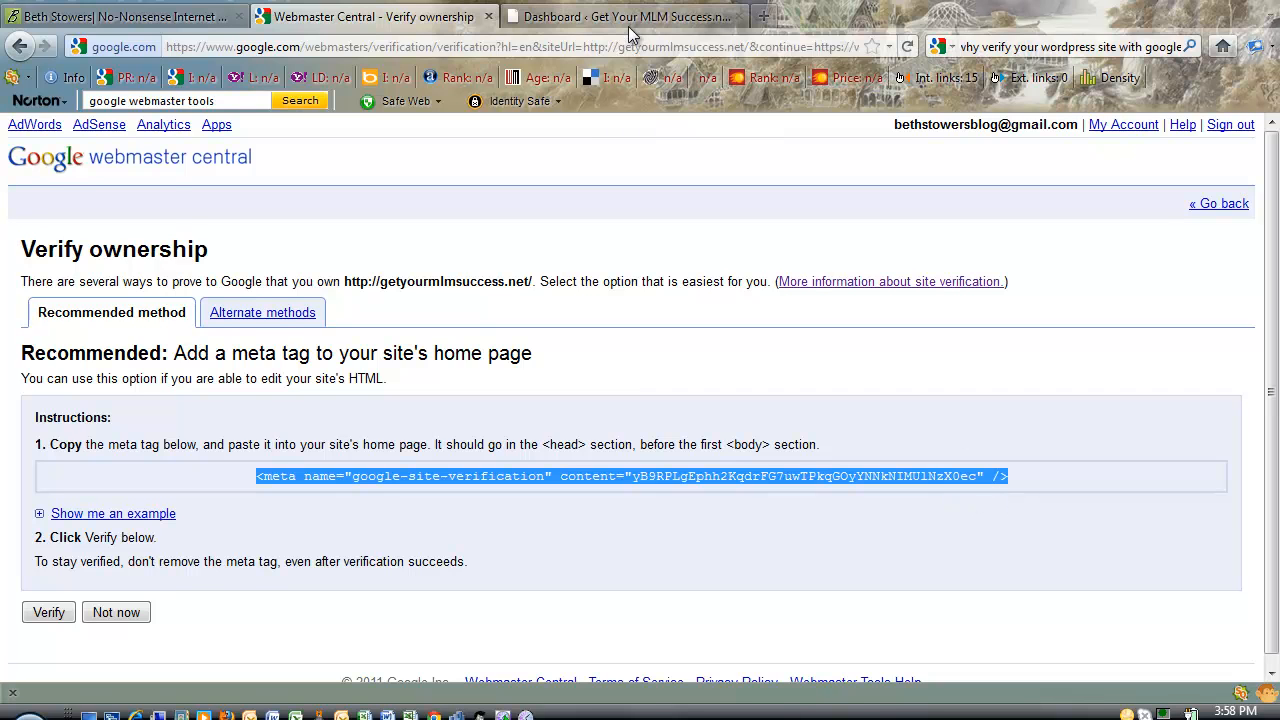
Switch to the getyourmlmsuccess.net WordPress Dashboard tab.
left_click(620, 16)
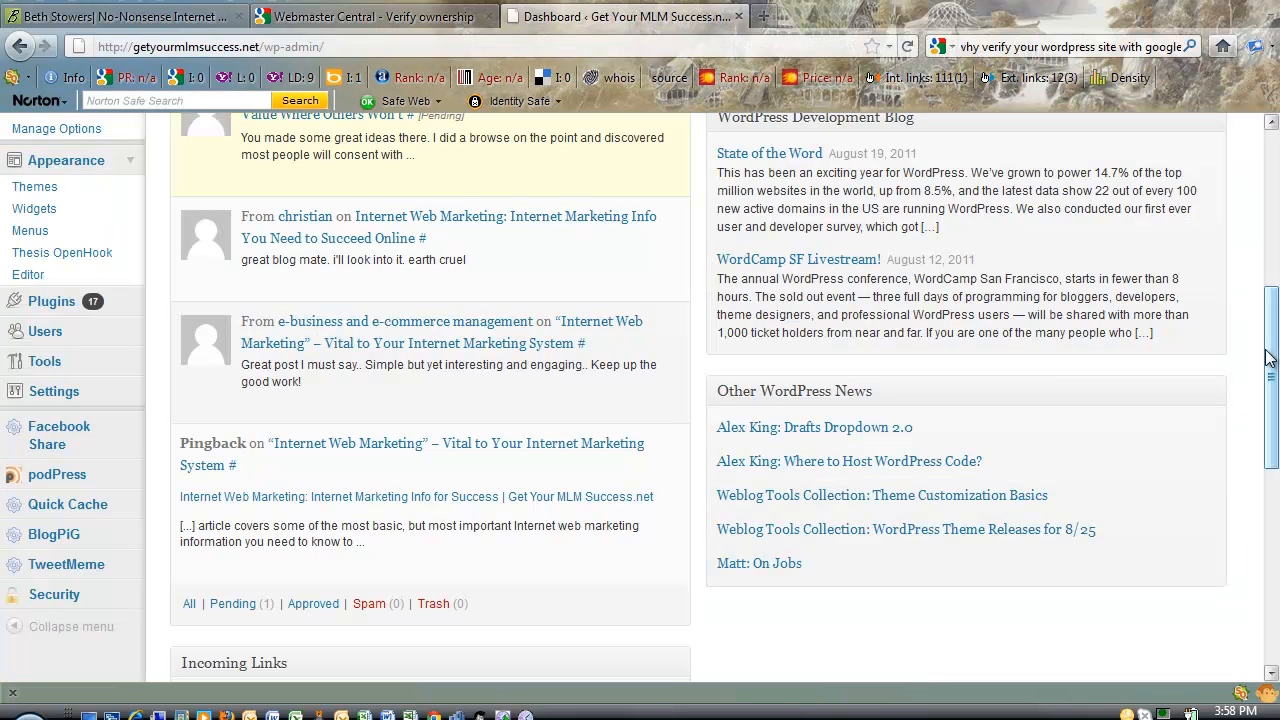
Open Settings > All in One SEO from the WordPress dashboard sidebar.
scroll("down", 3)
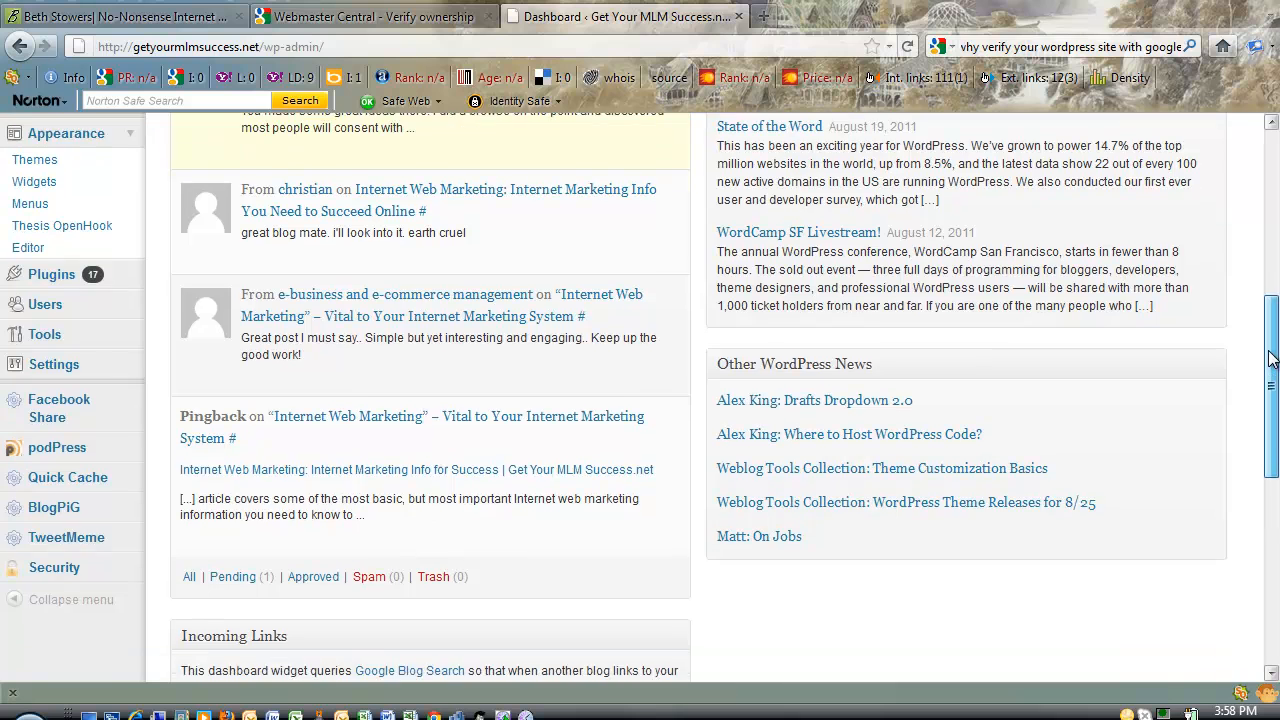
scroll("up", 3)
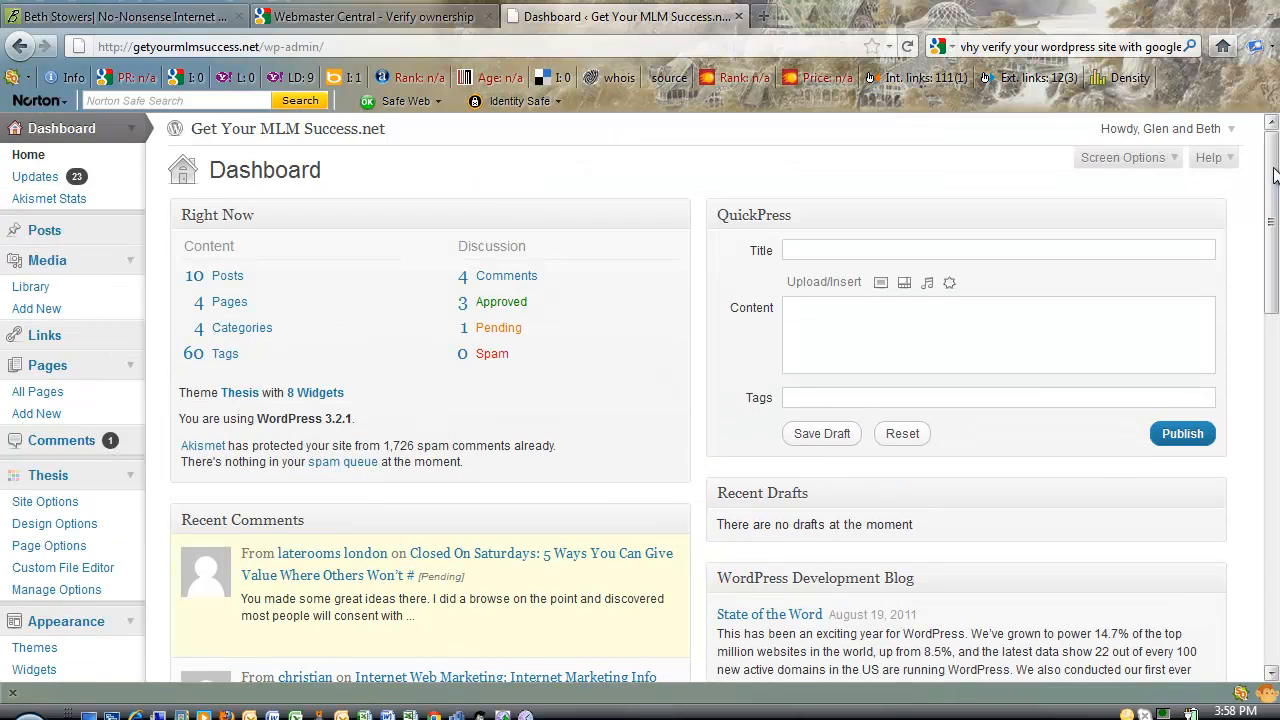
scroll("down", 3)
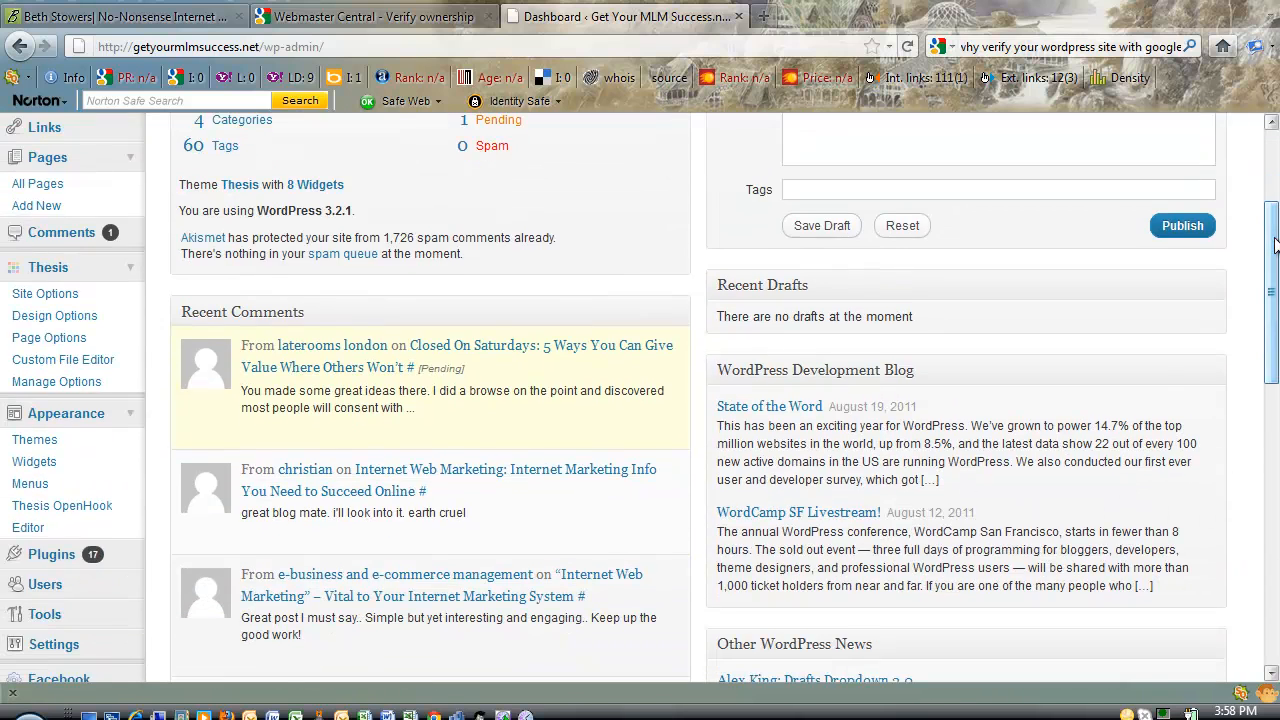
scroll("up", 3)
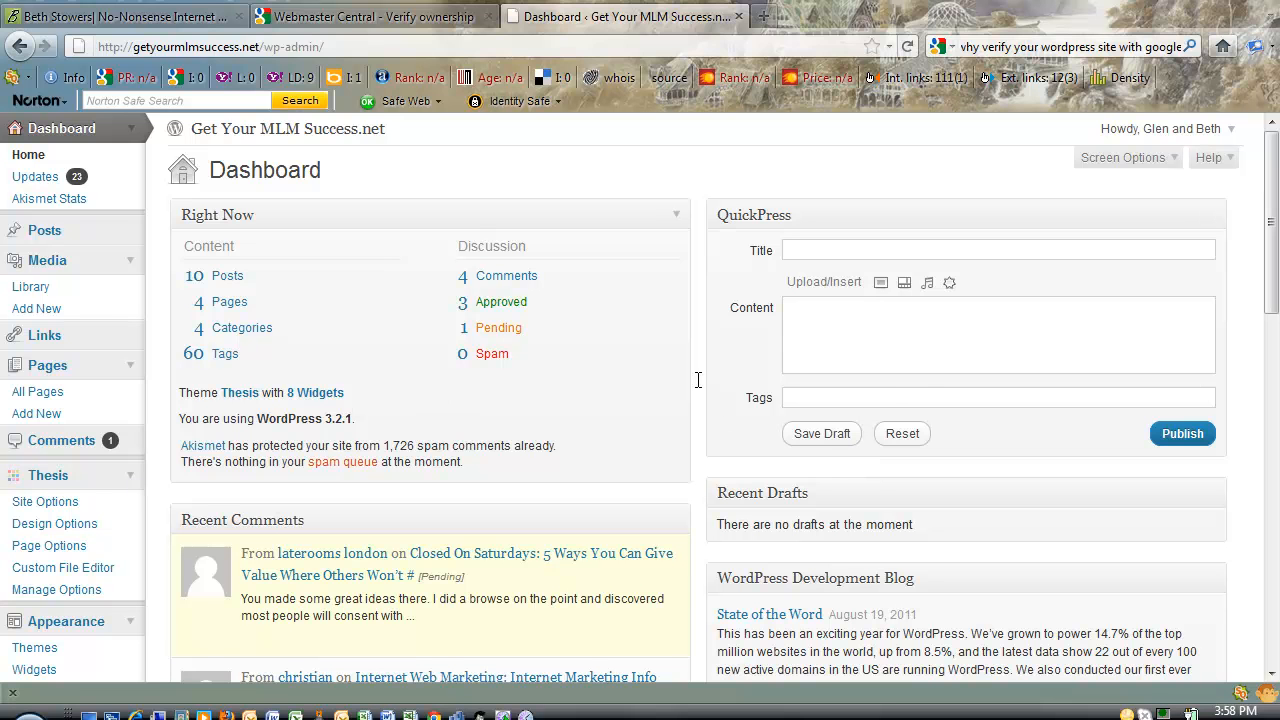
scroll("down", 3)
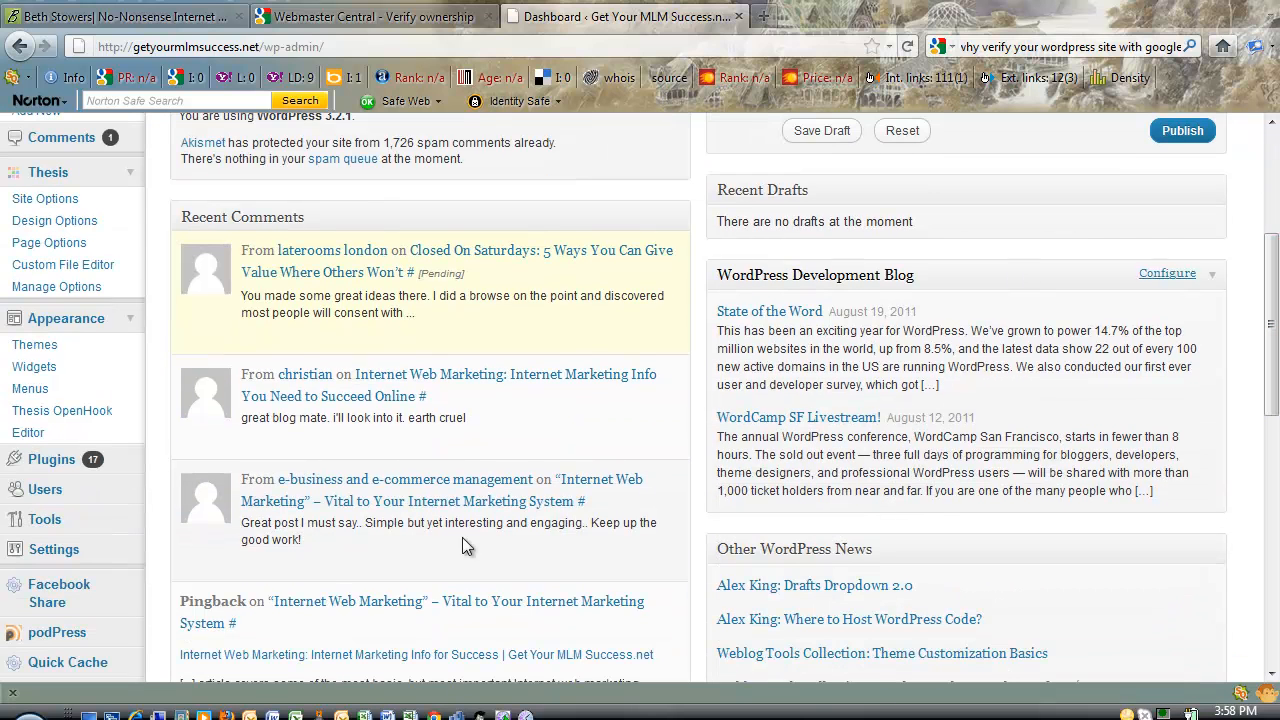
mouse_move(54, 549)
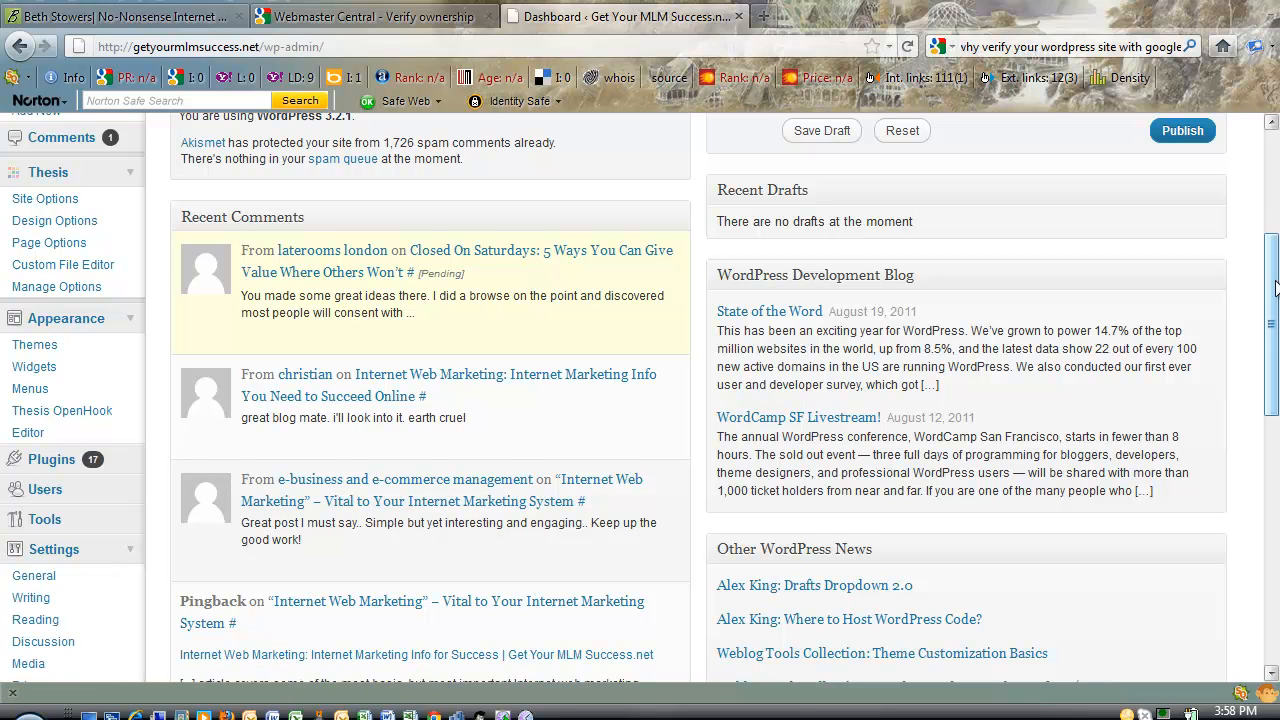
scroll("down", 3)
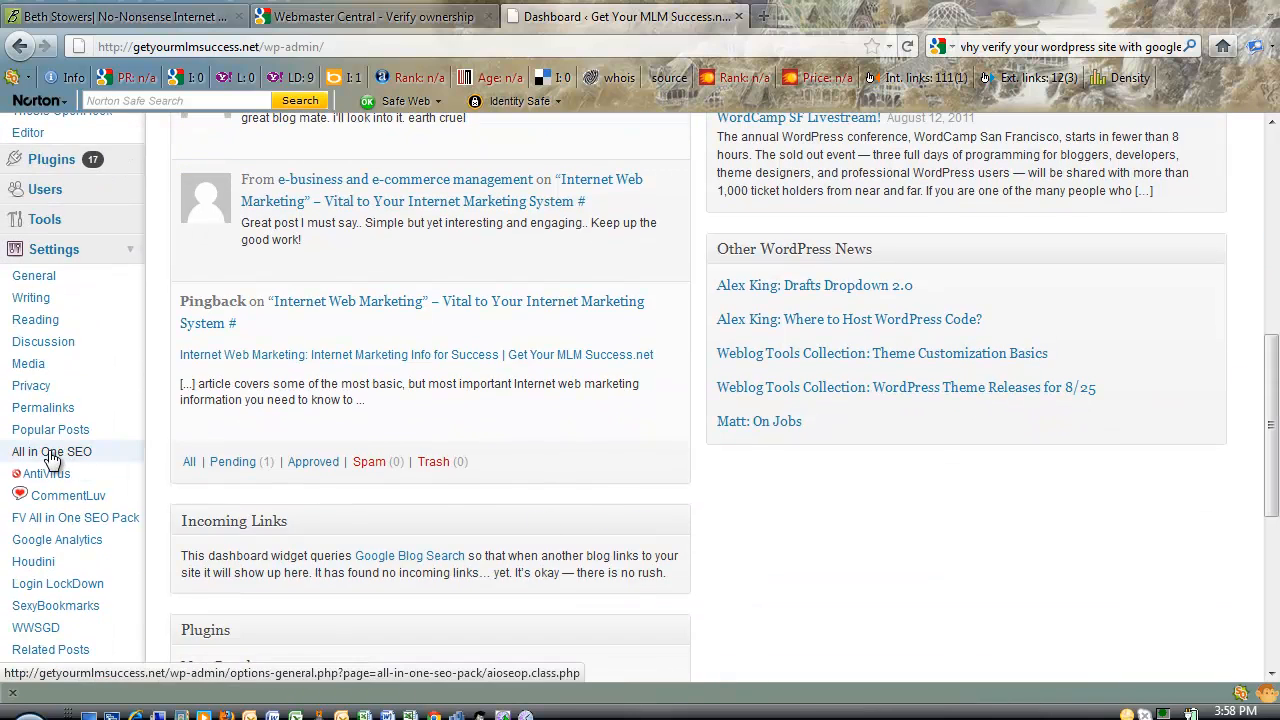
left_click(51, 451)
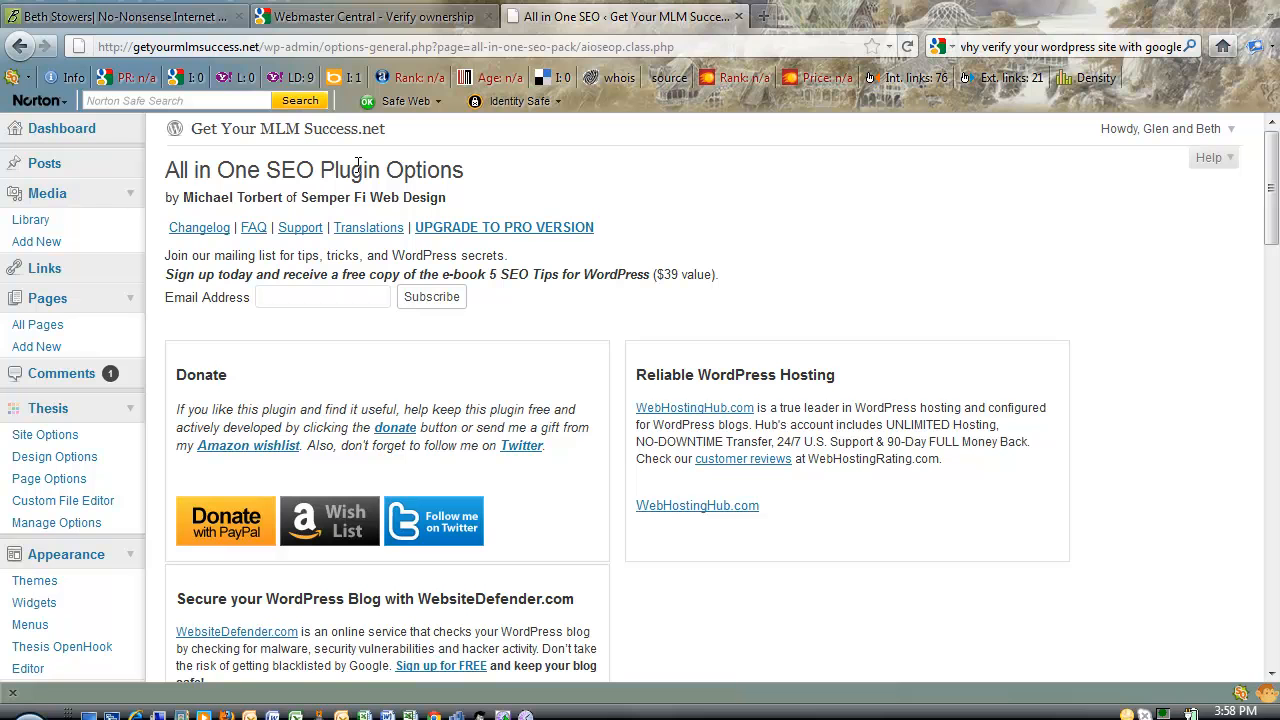
mouse_move(380, 168)
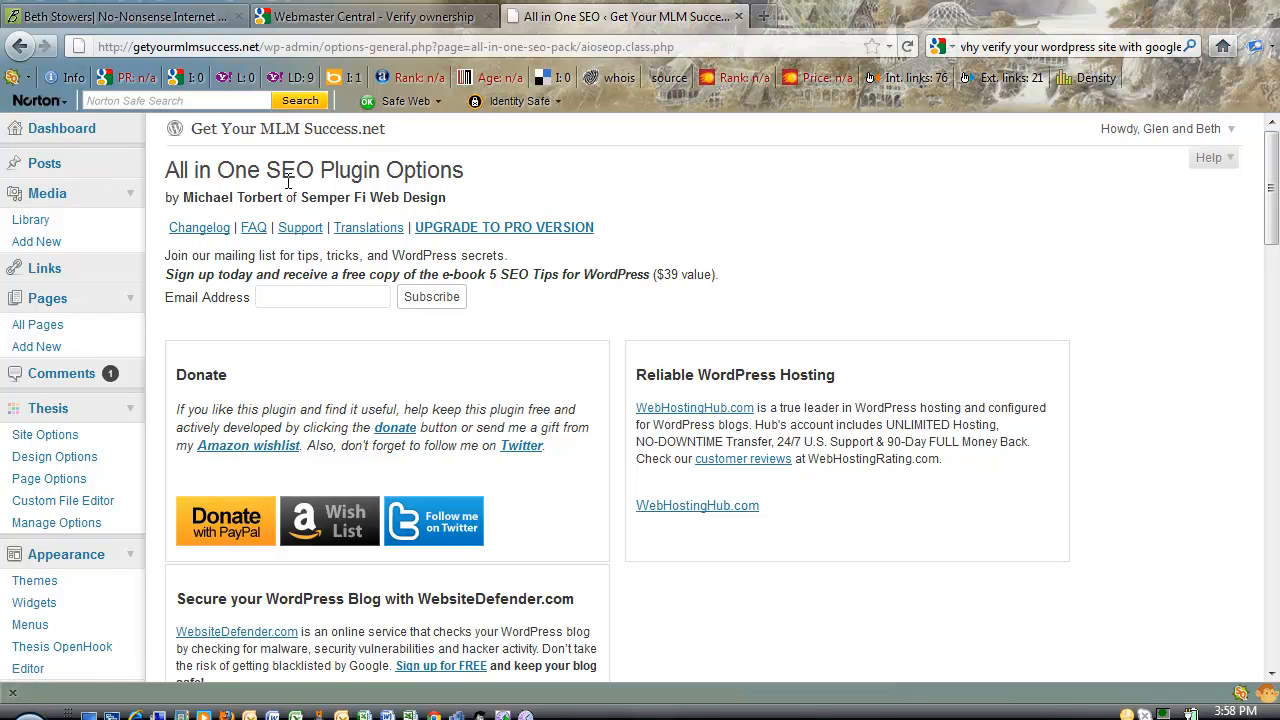
mouse_move(1271, 190)
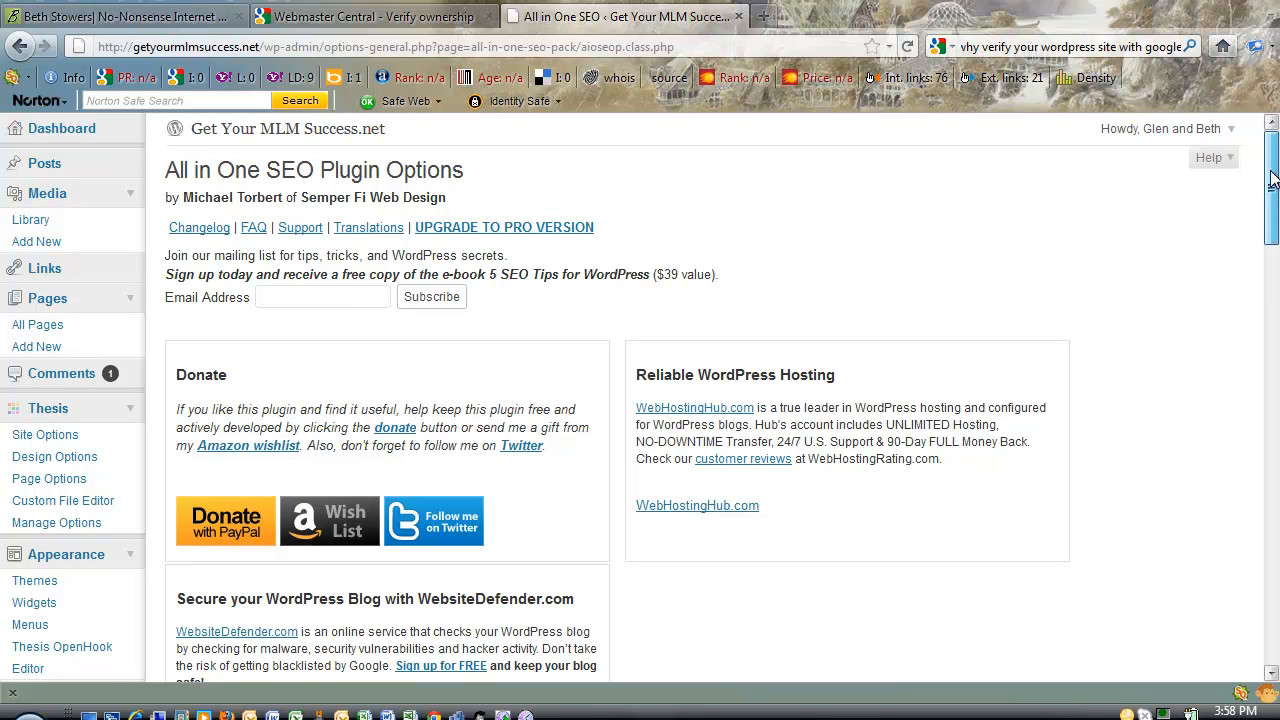
Scroll the All in One SEO options down to the Additional Home Headers box.
scroll("down", 3)
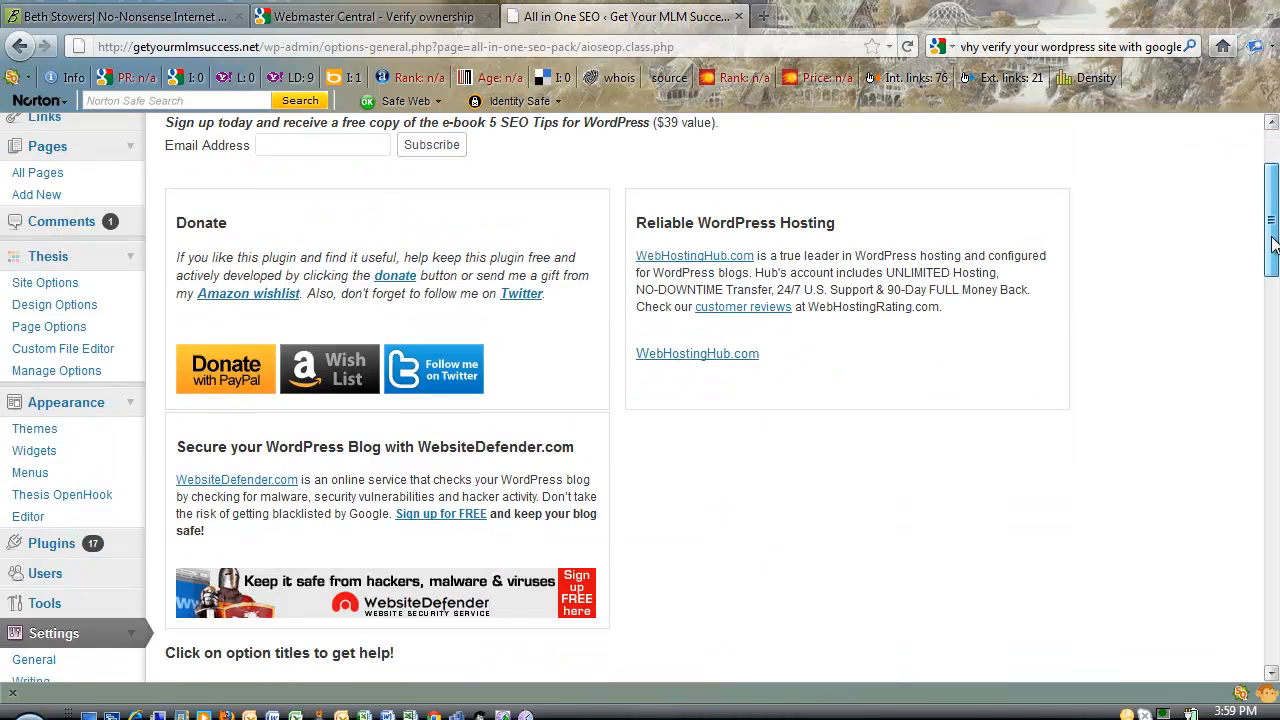
scroll("down", 3)
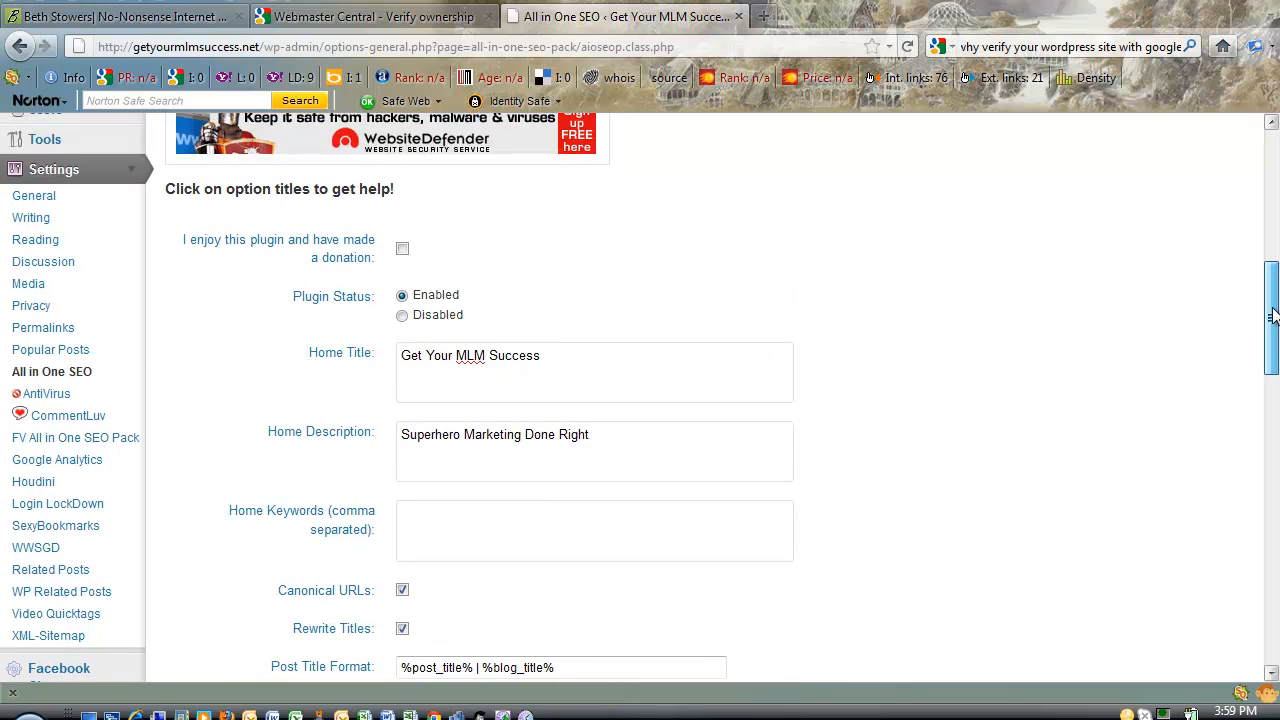
scroll("down", 3)
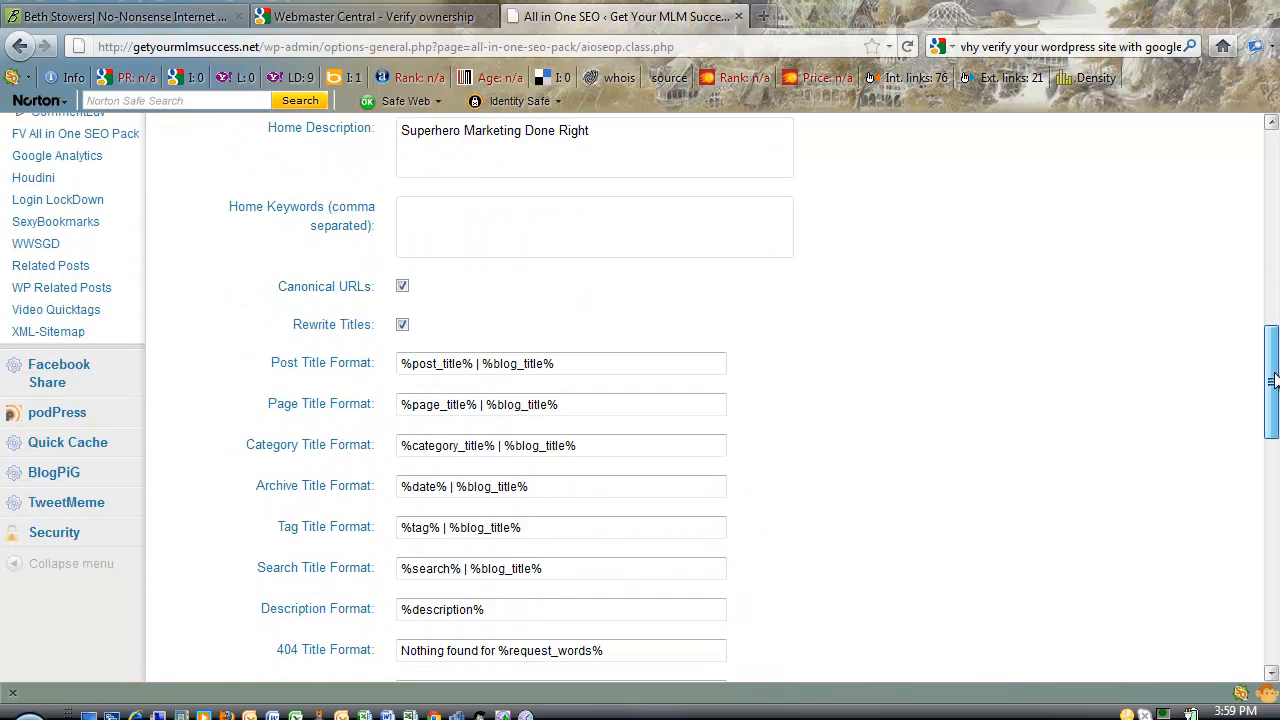
scroll("down", 3)
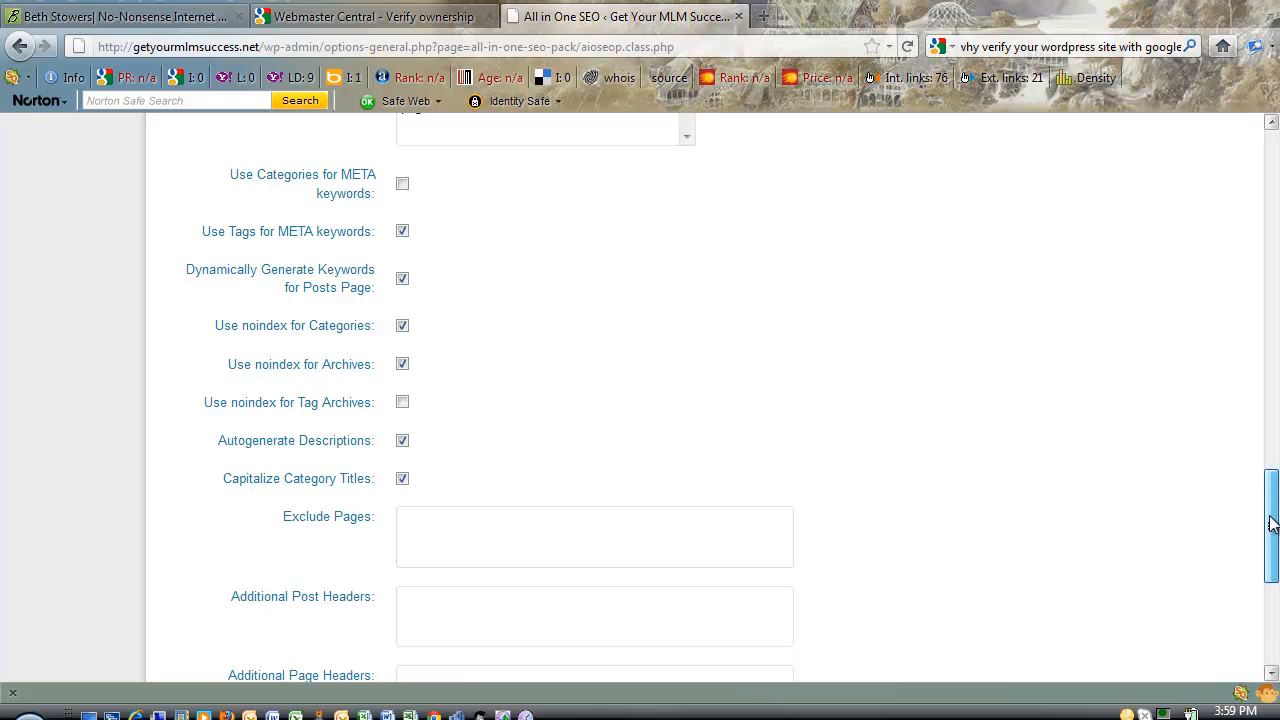
scroll("down", 3)
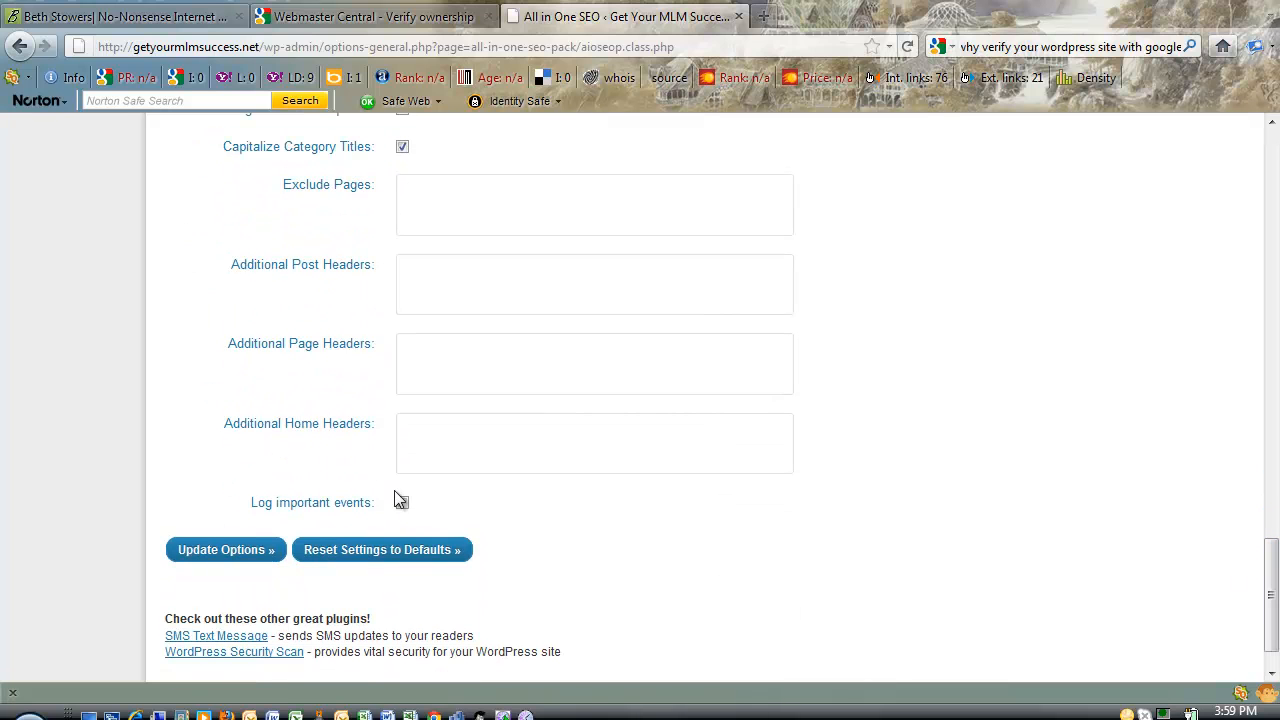
double_click(262, 423)
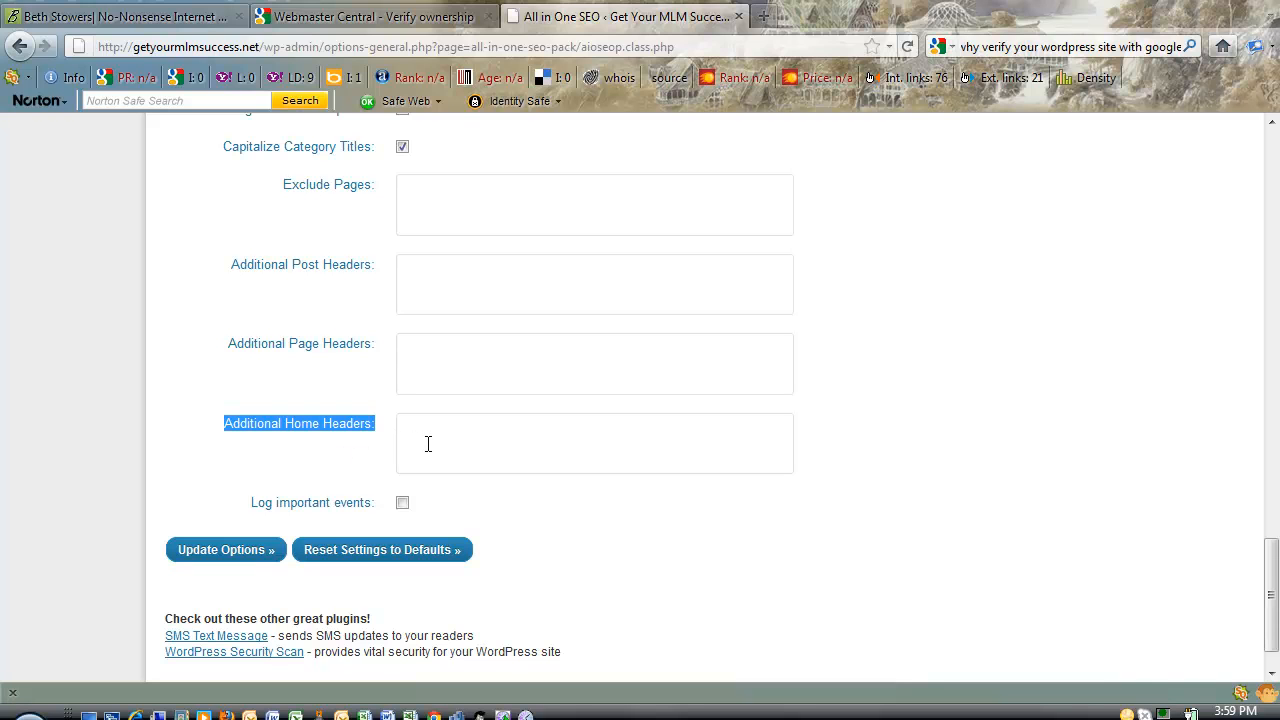
Paste the google-site-verification meta tag into Additional Home Headers.
left_click(594, 443)
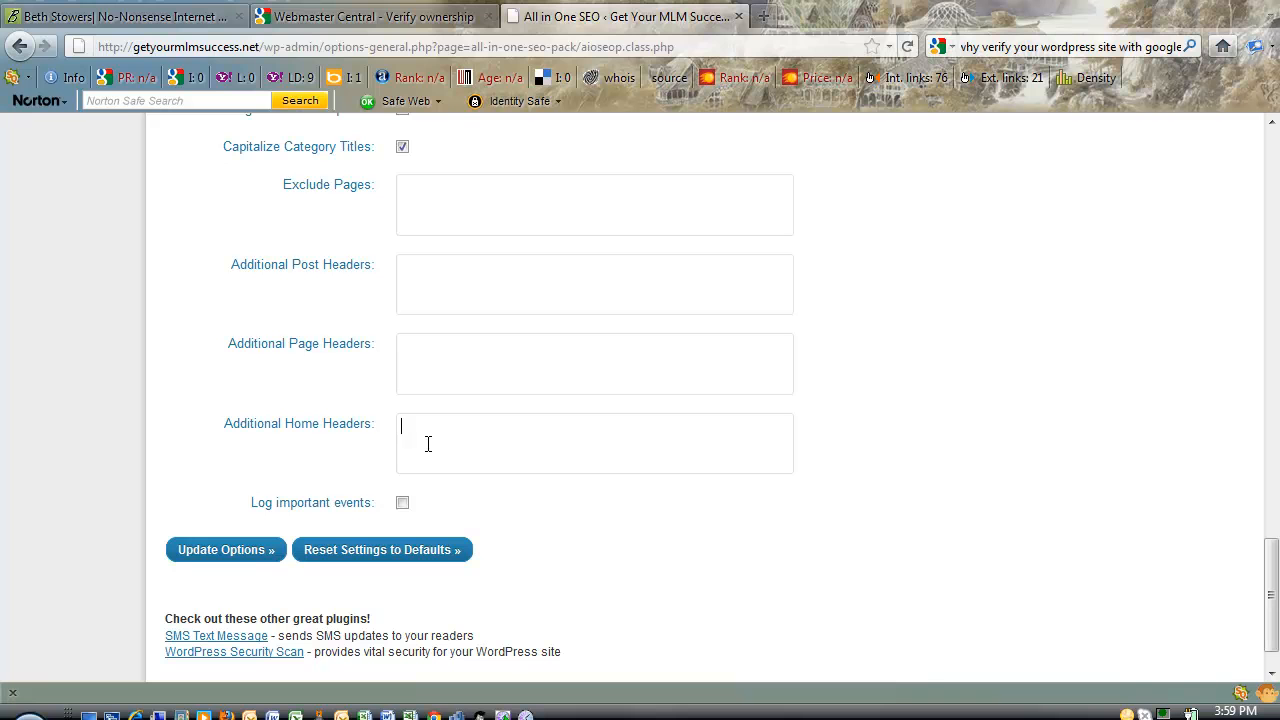
type("<meta name=\"google-site-verification\" content=\"yB9RPLgEphh2KqdrFG7uwTPkqGOyYNNkNlMUINzX0ec\" />")
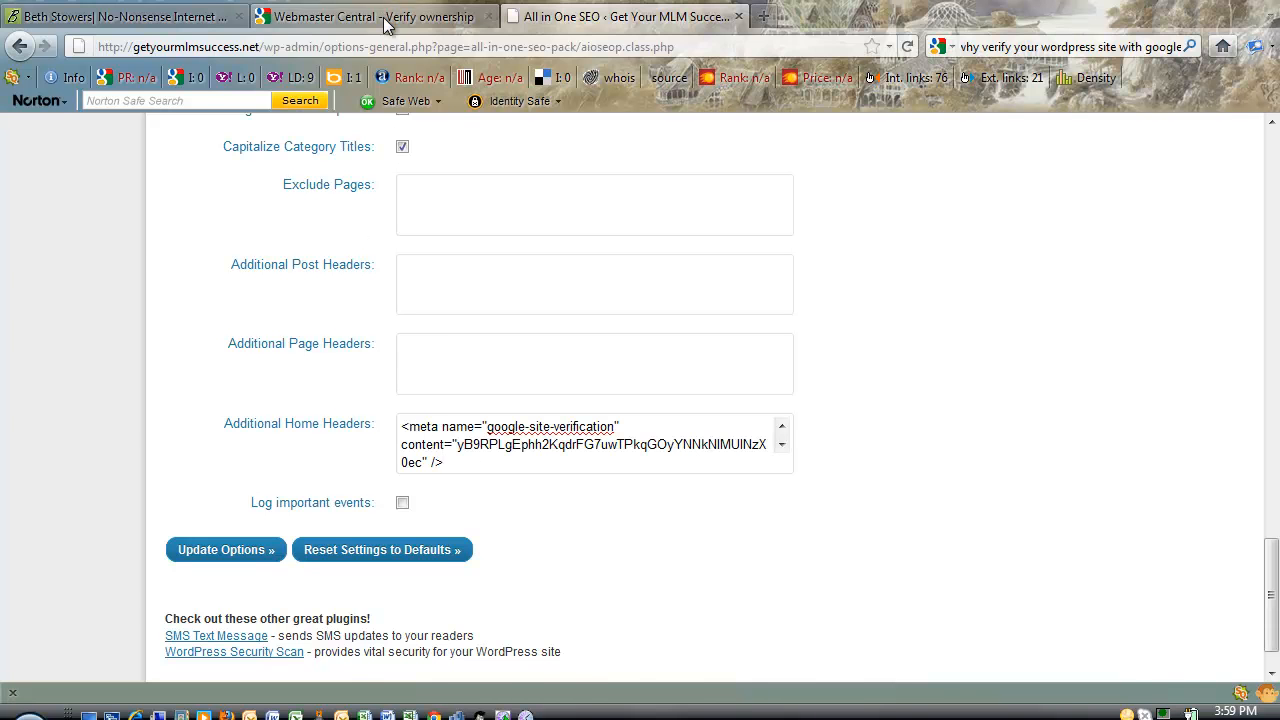
left_click(375, 16)
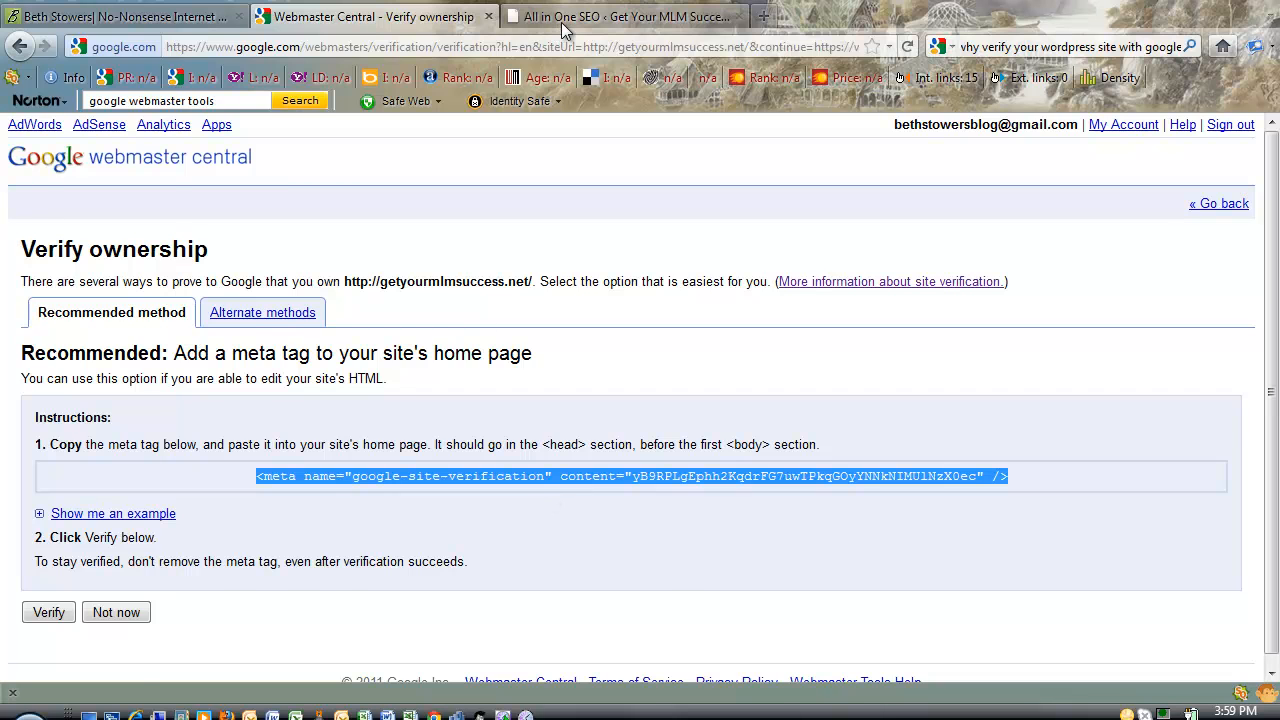
left_click(625, 16)
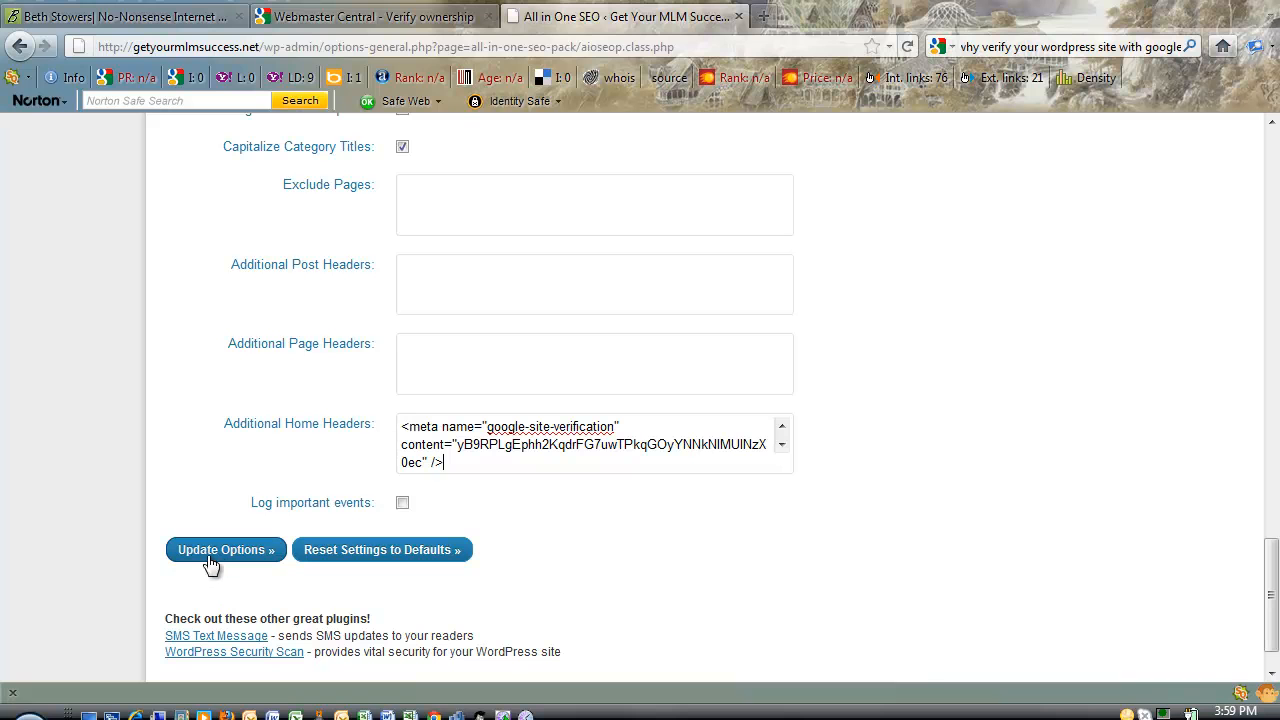
Save the All in One SEO options and return to Google's Verify ownership page.
left_click(224, 550)
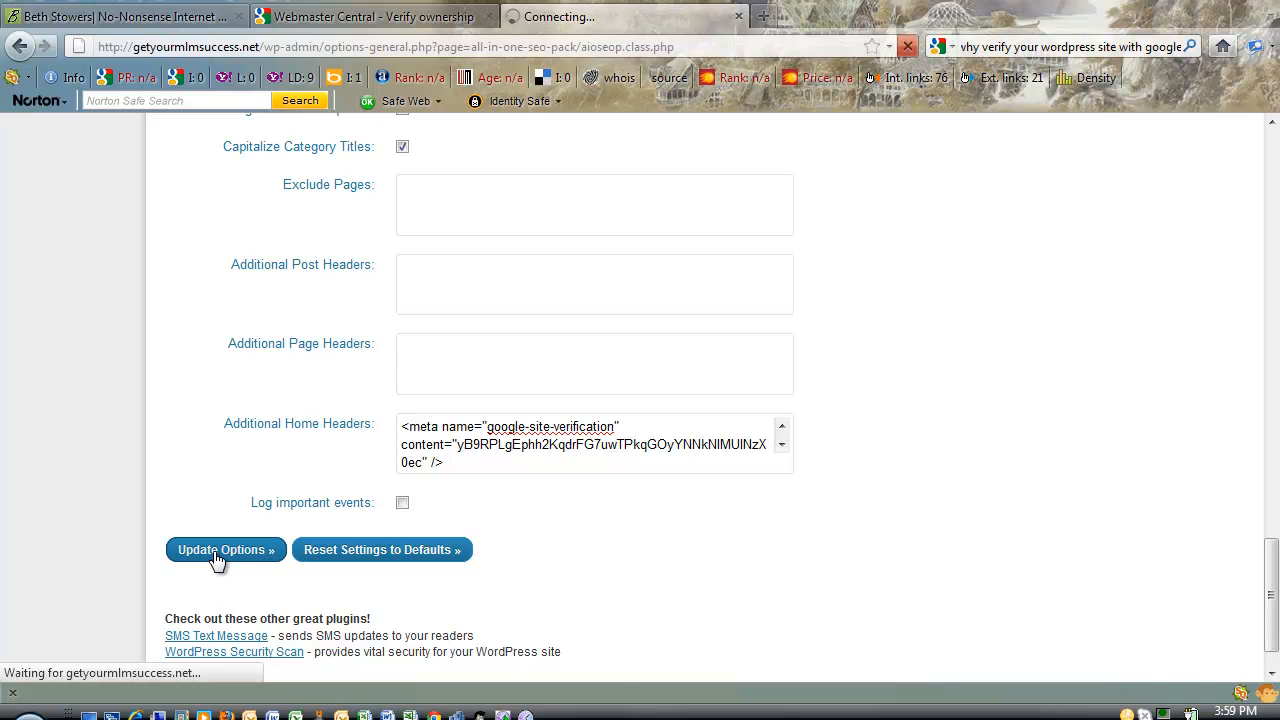
left_click(220, 549)
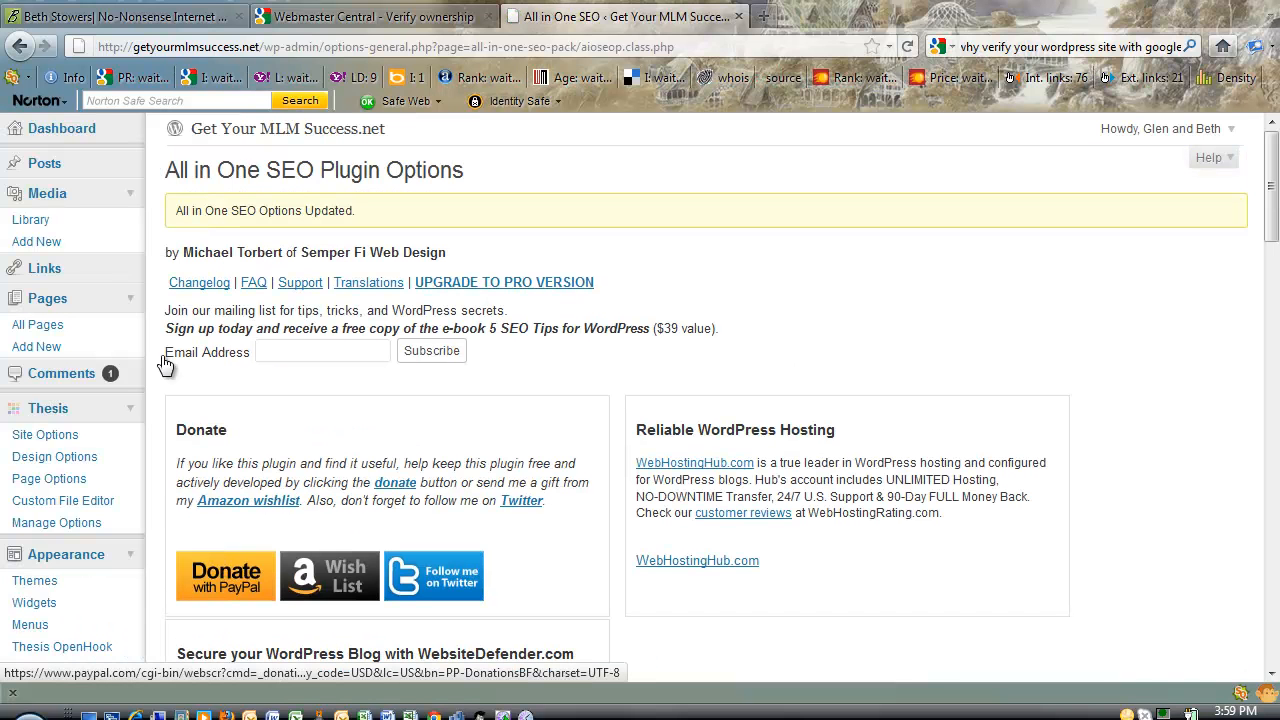
left_click(370, 16)
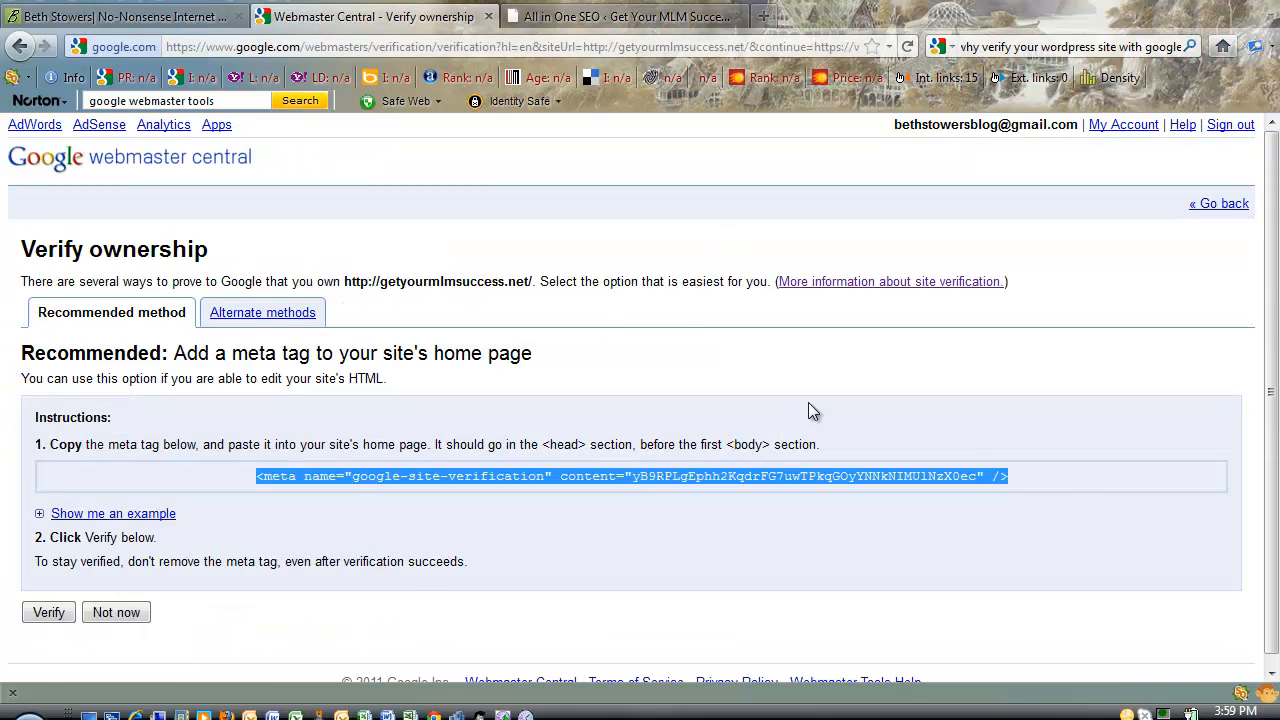
mouse_move(510, 586)
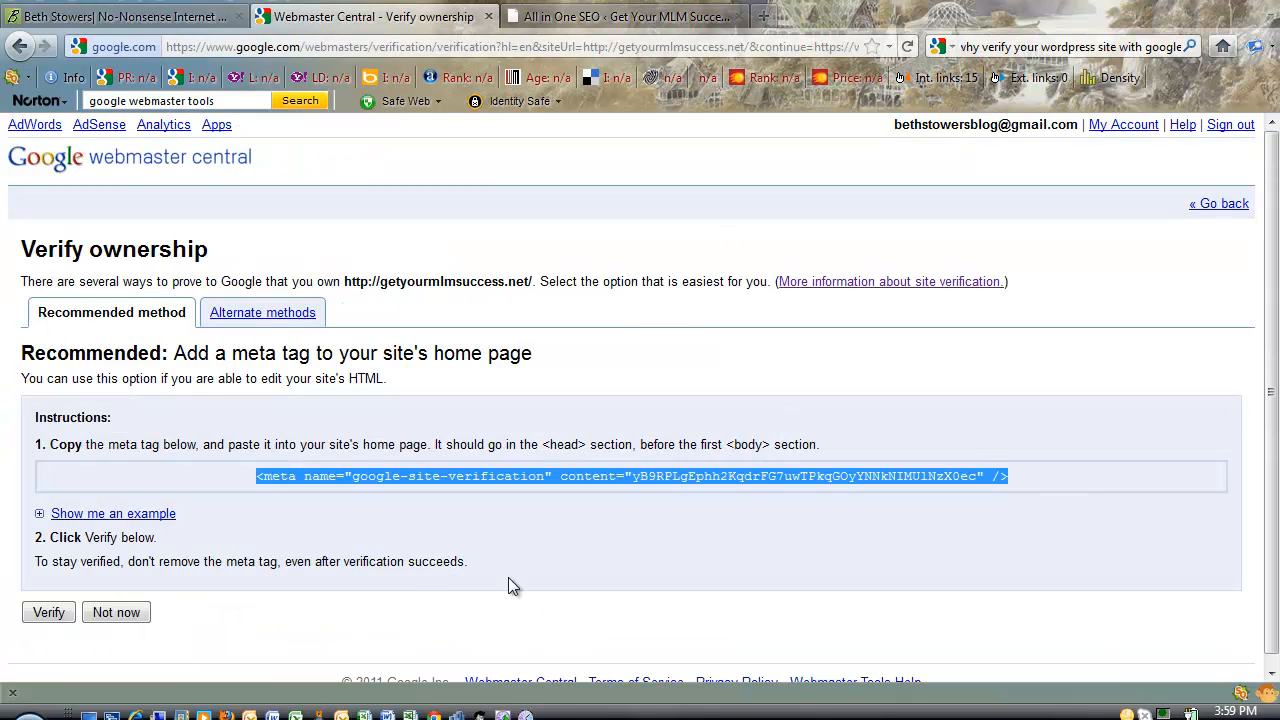
mouse_move(587, 145)
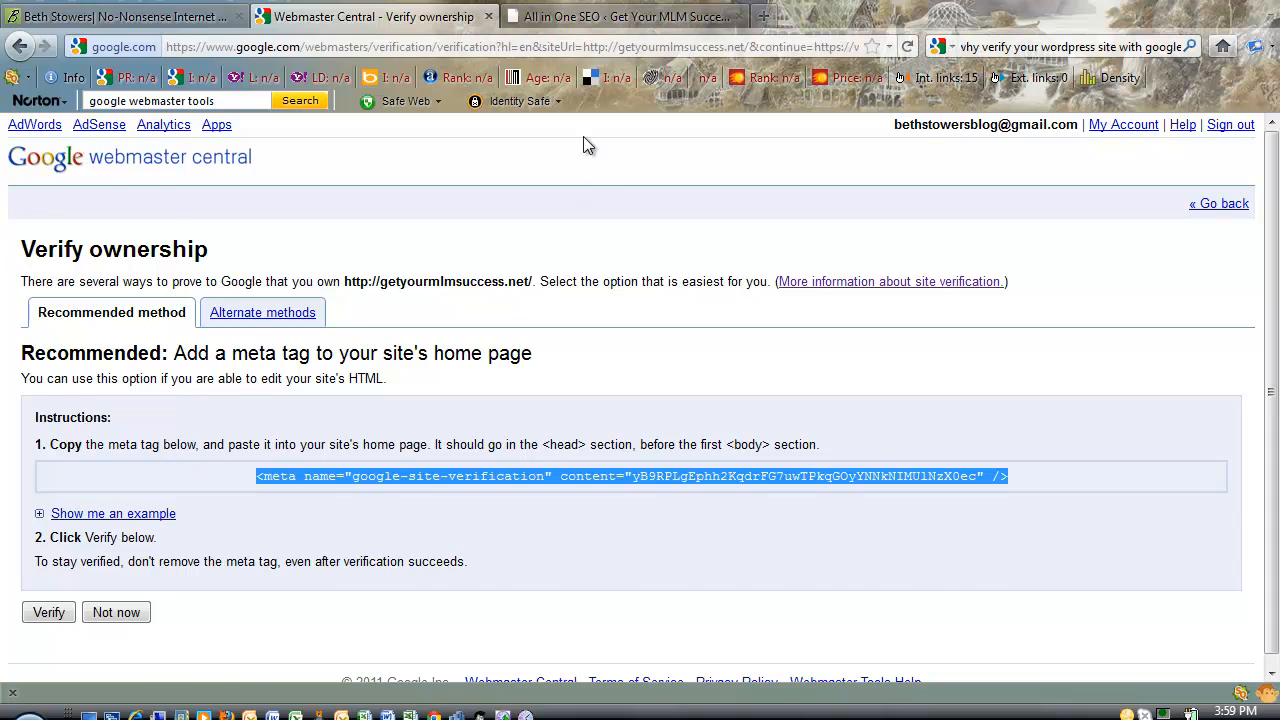
Recheck the saved All in One SEO options, then verify getyourmlmsuccess.net ownership.
left_click(620, 16)
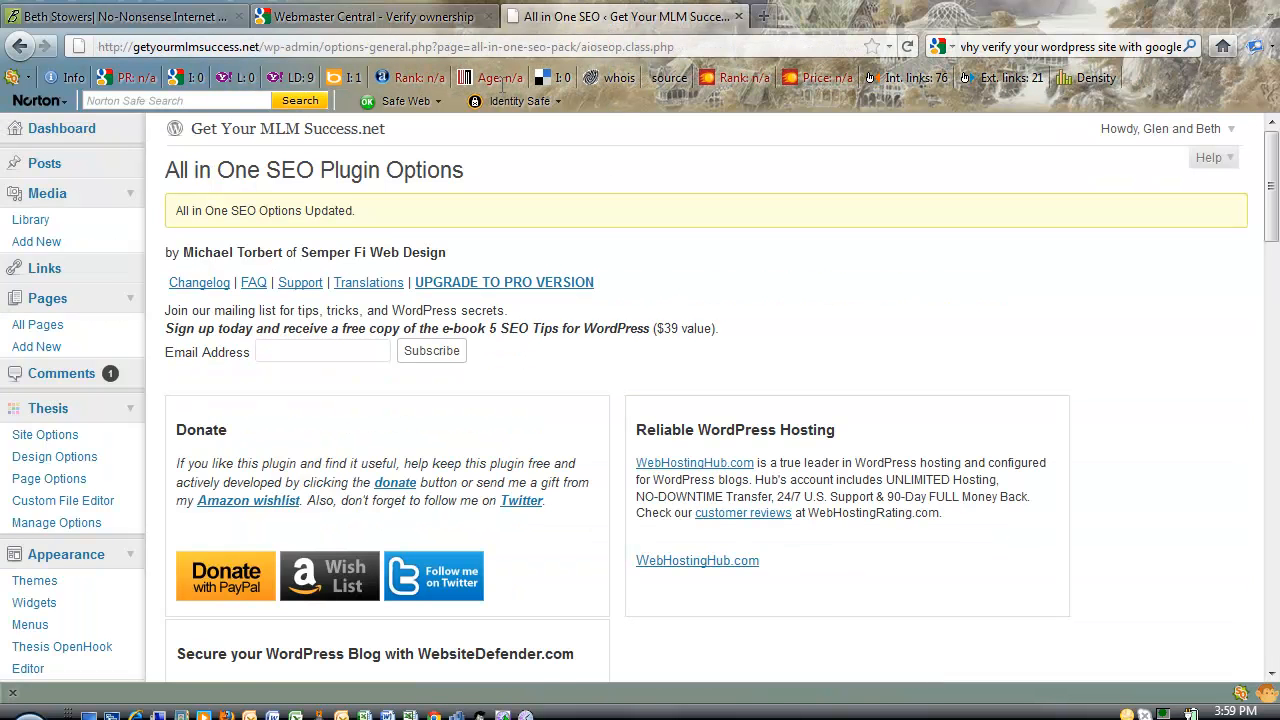
left_click(375, 16)
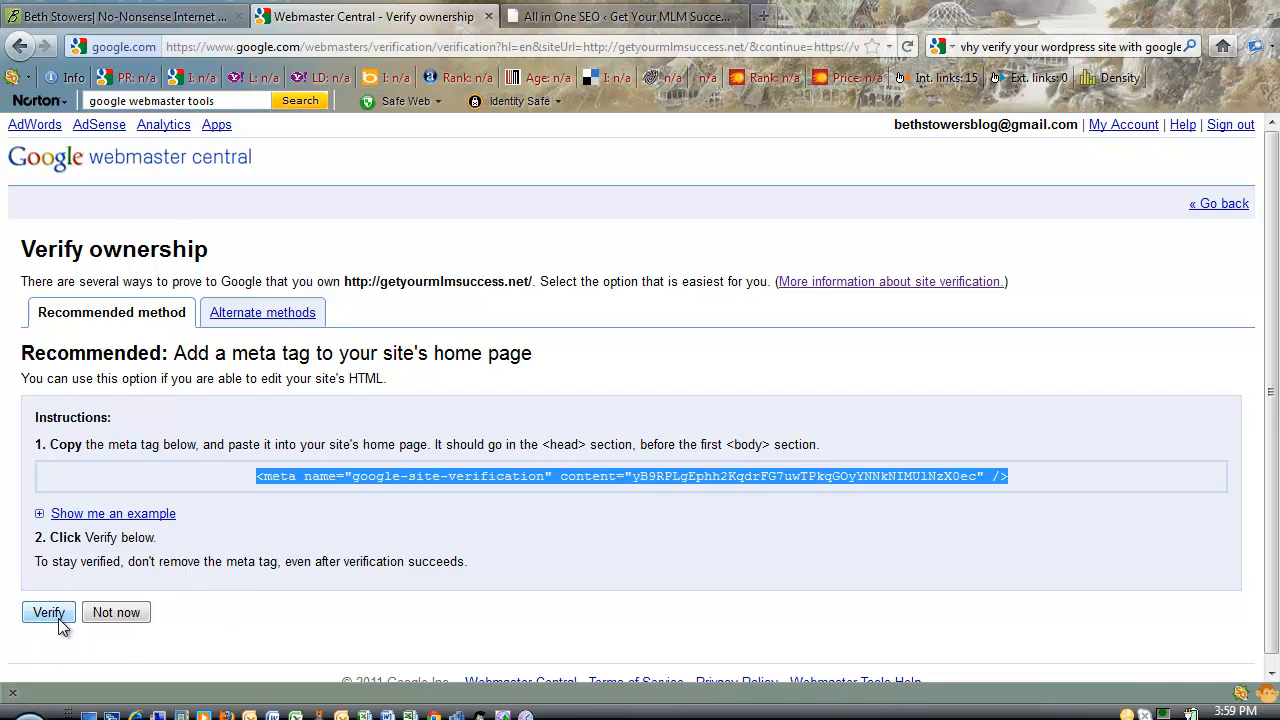
mouse_move(48, 612)
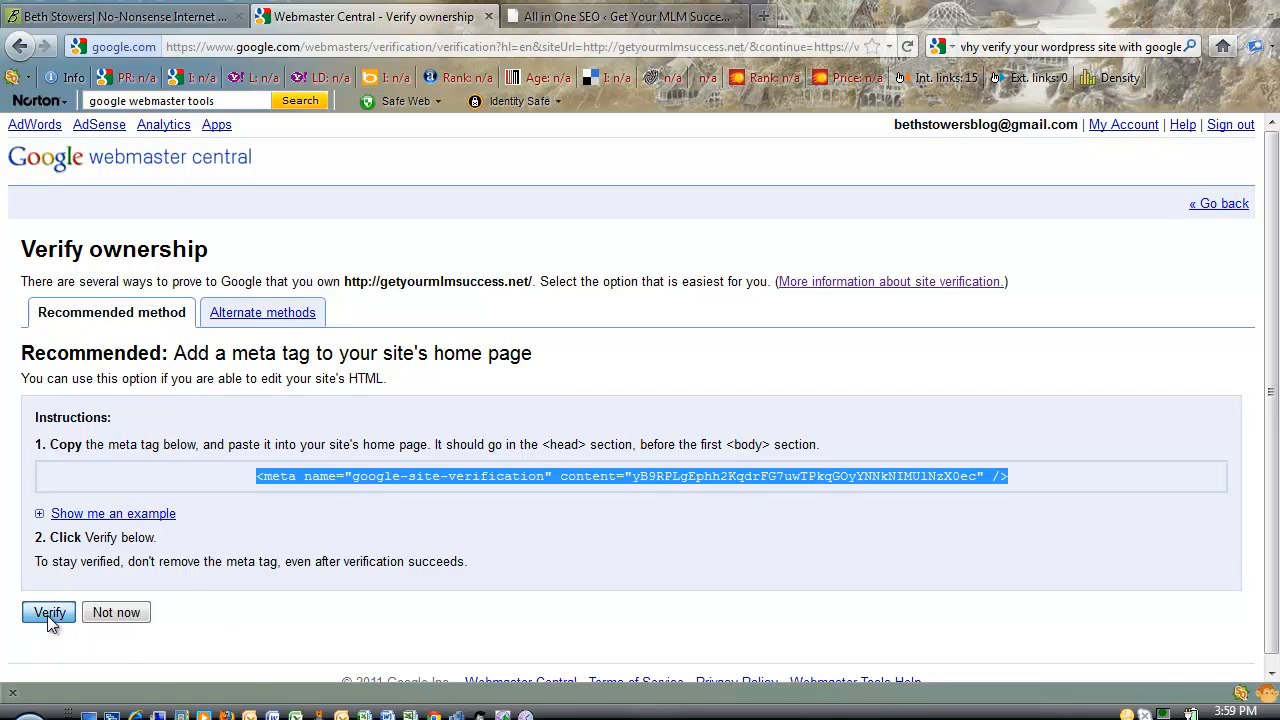
left_click(48, 612)
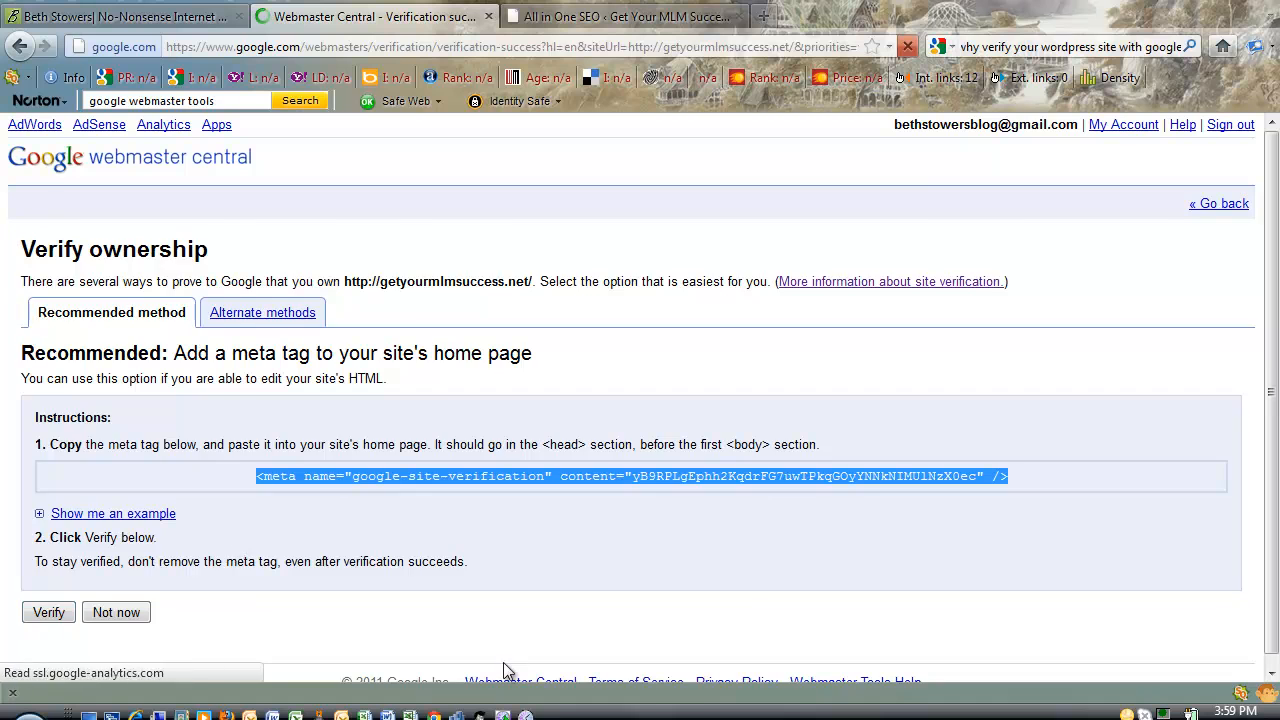
Confirm the verification and continue from Verification successful to the site's dashboard.
left_click(48, 612)
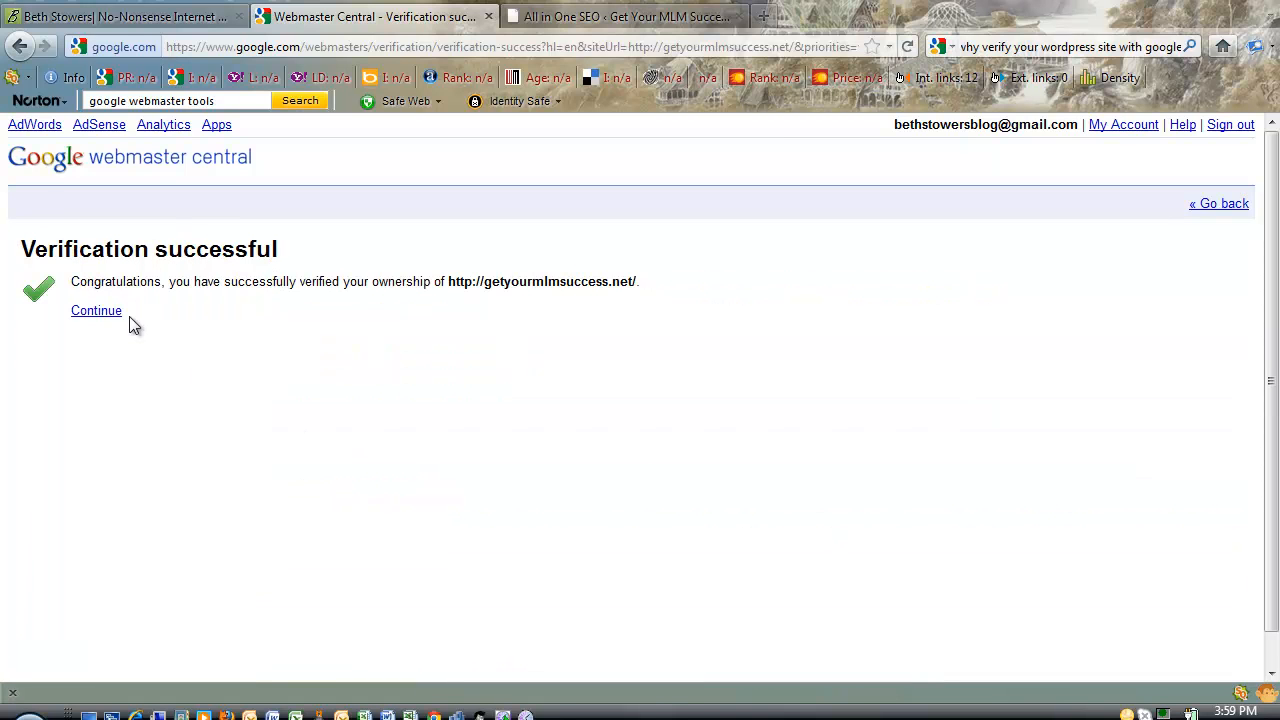
mouse_move(192, 305)
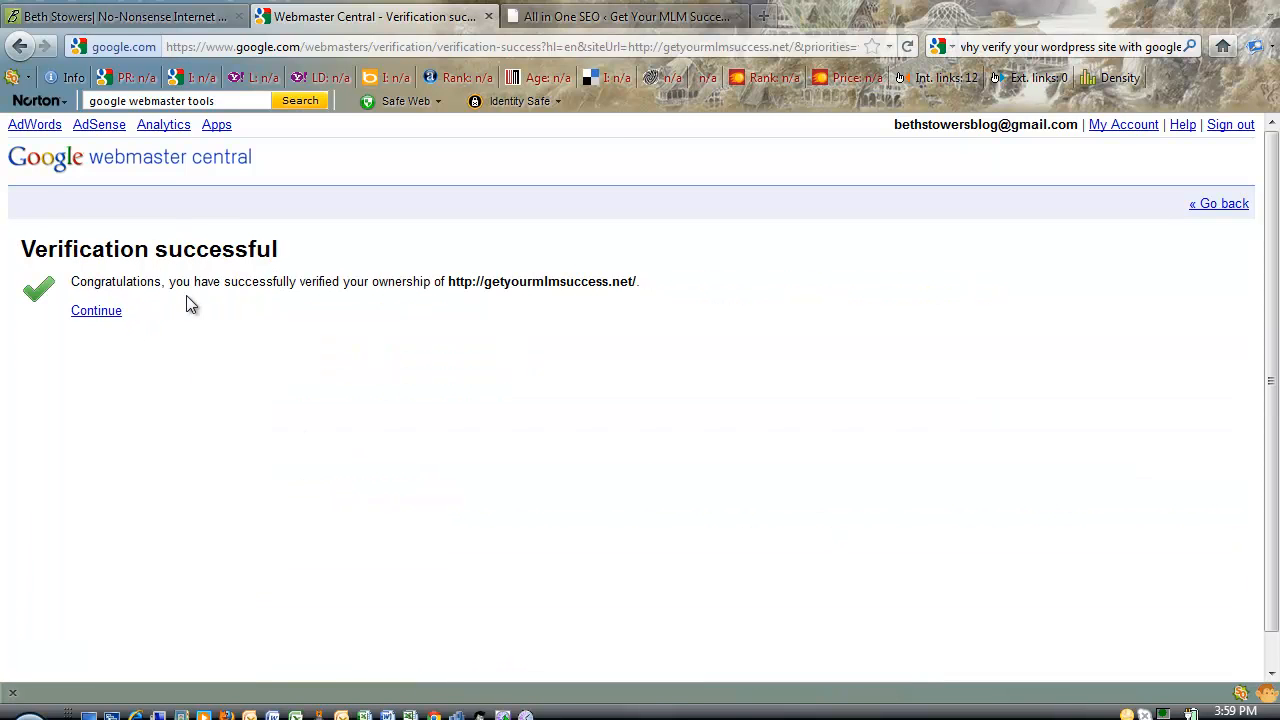
mouse_move(420, 277)
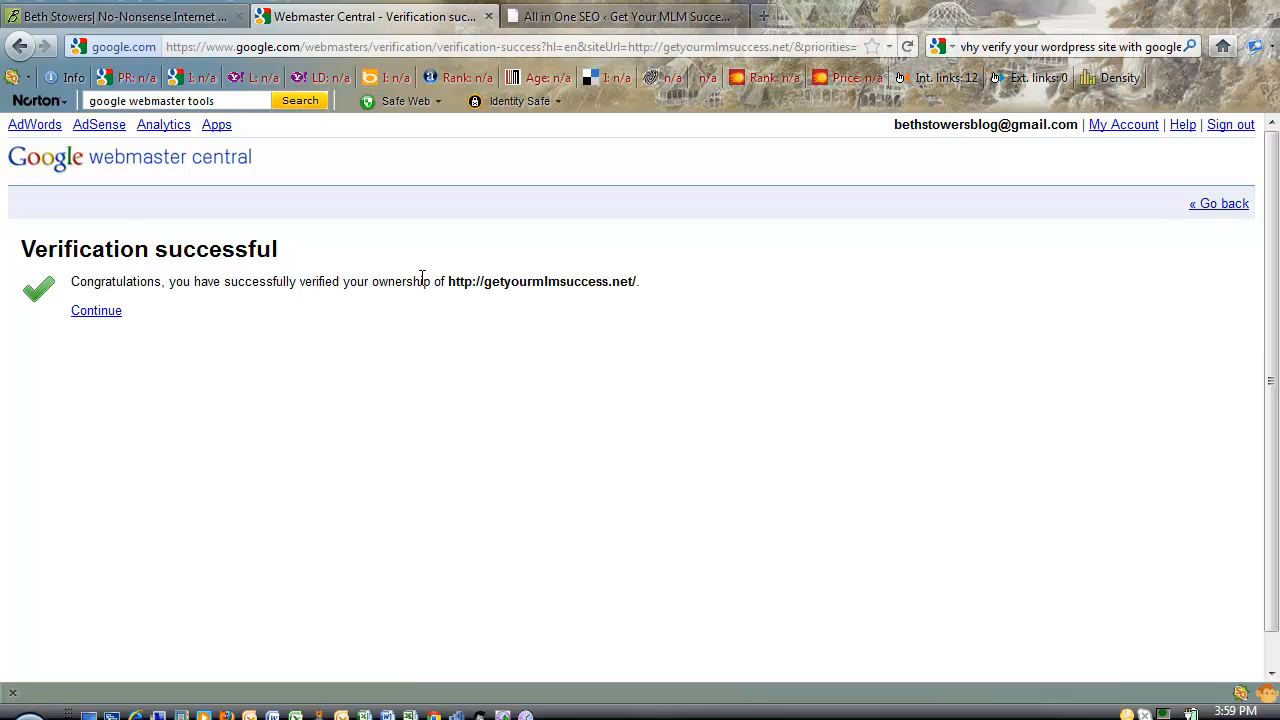
mouse_move(96, 311)
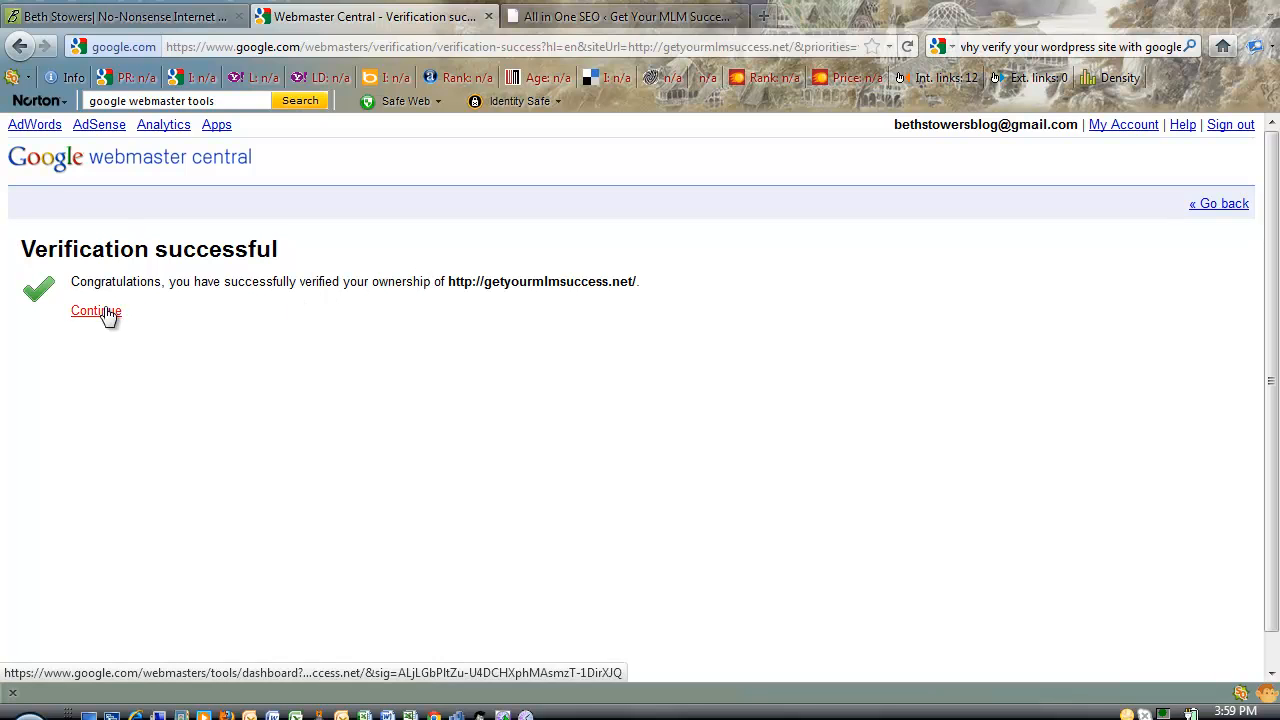
left_click(96, 311)
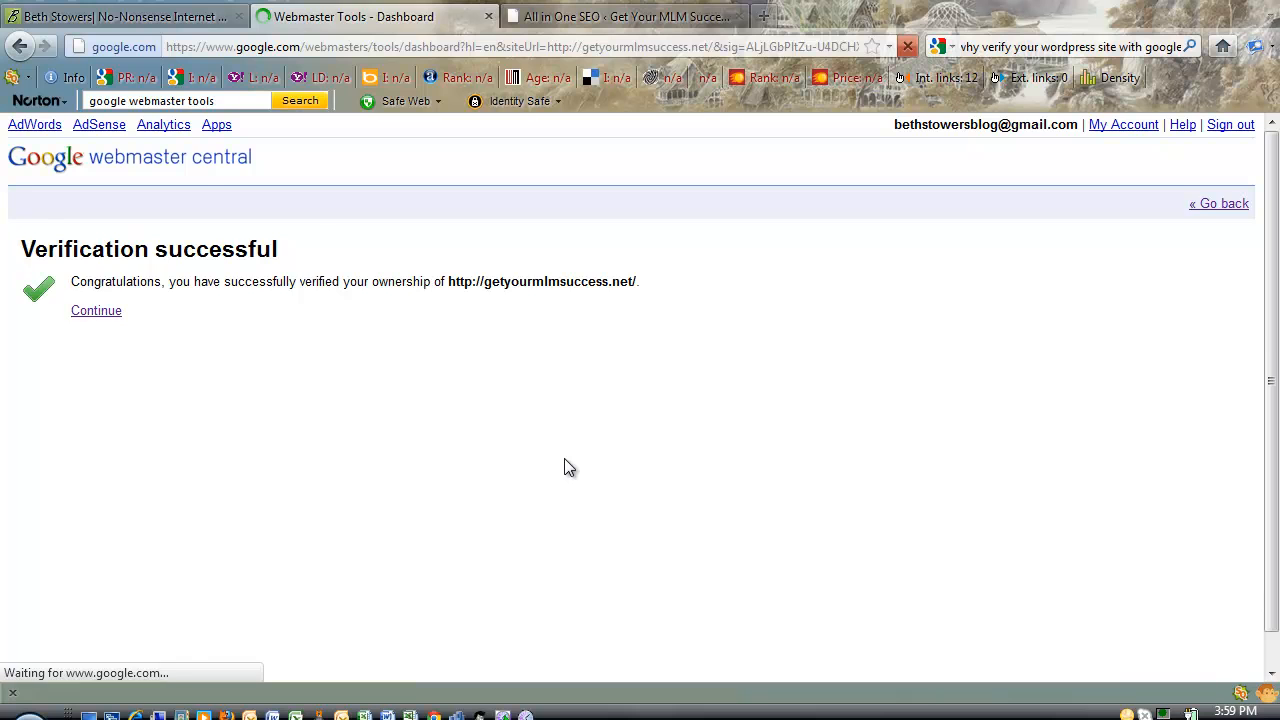
Review the getyourmlmsuccess.net dashboard panels, then return to the No-Nonsense Internet Marketing blog.
left_click(96, 310)
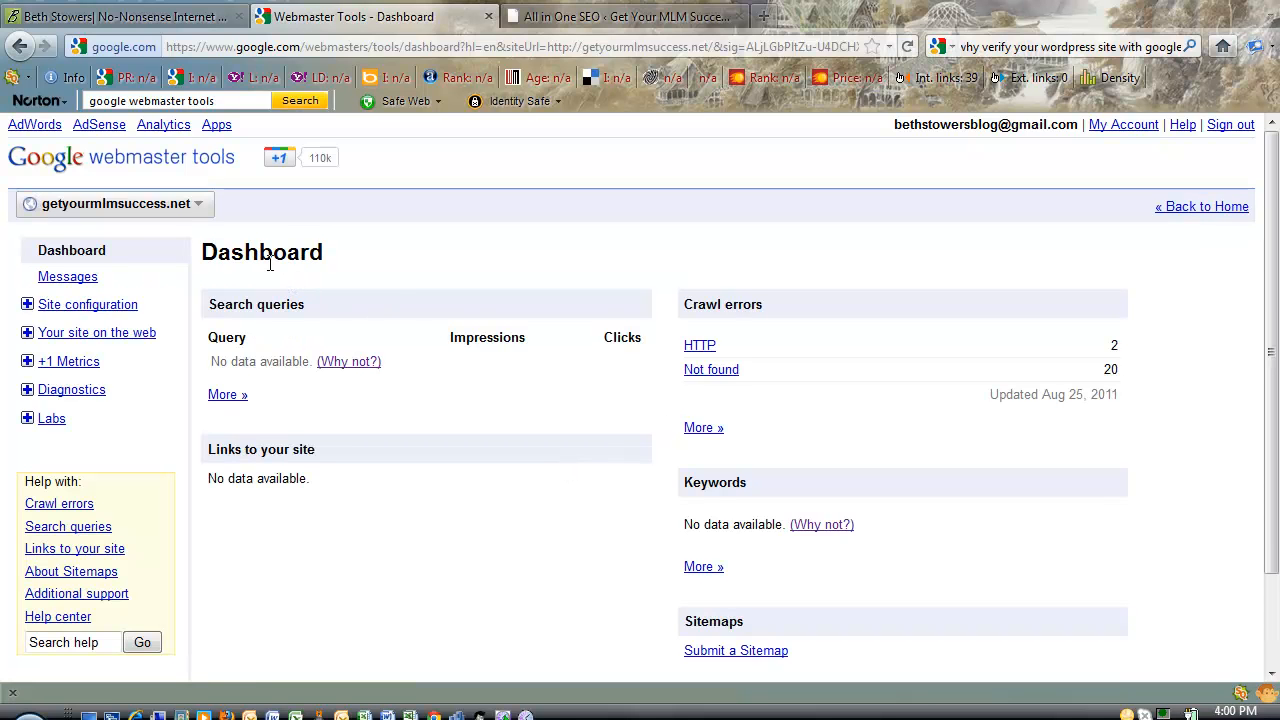
mouse_move(373, 392)
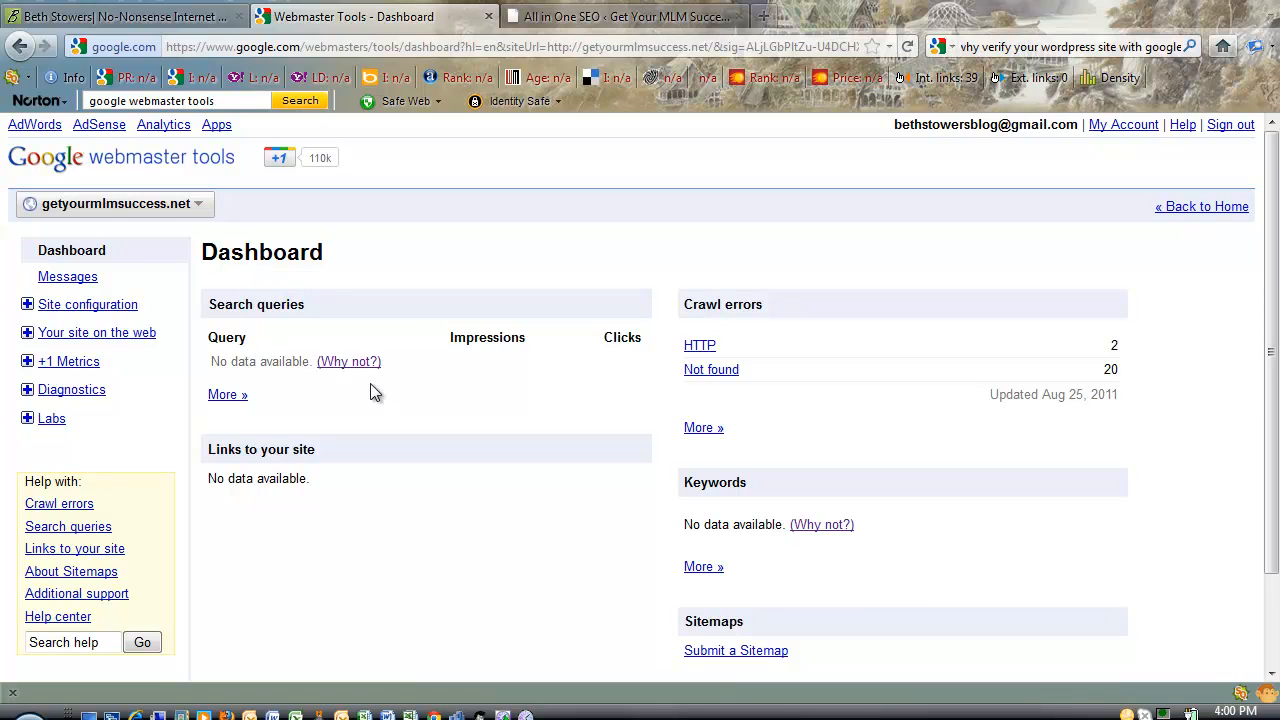
mouse_move(304, 533)
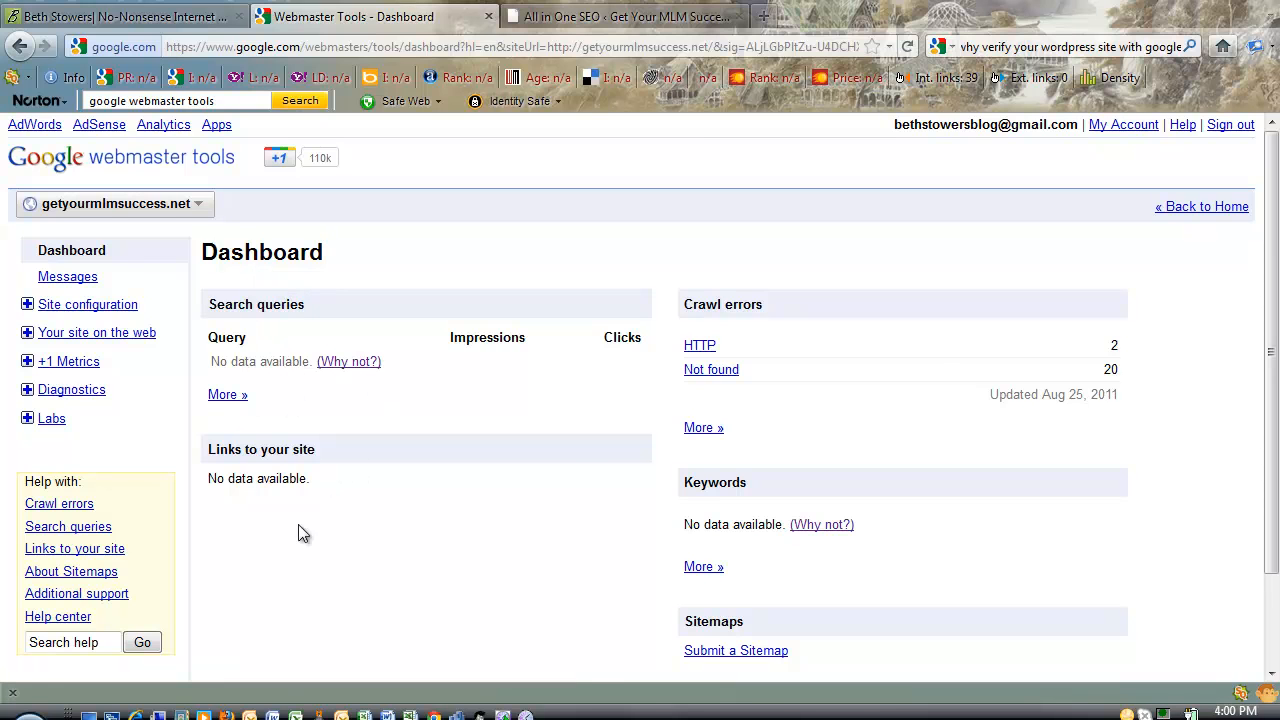
scroll("down", 3)
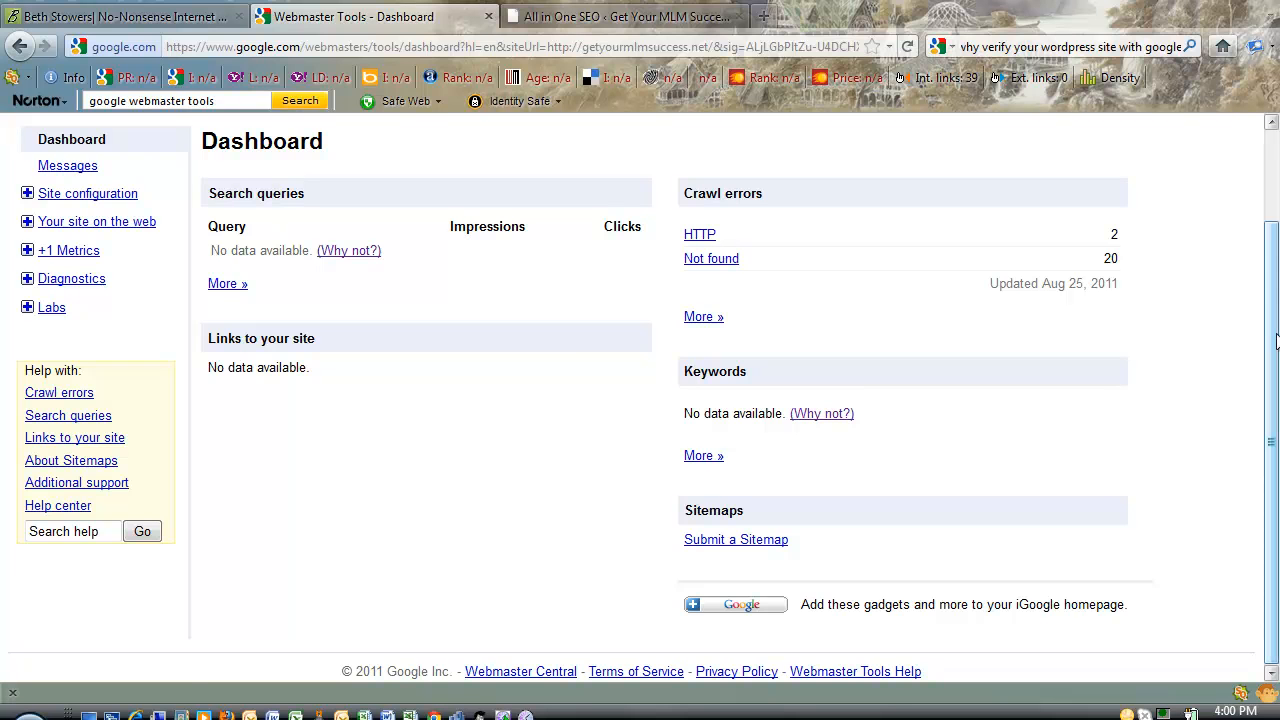
scroll("up", 3)
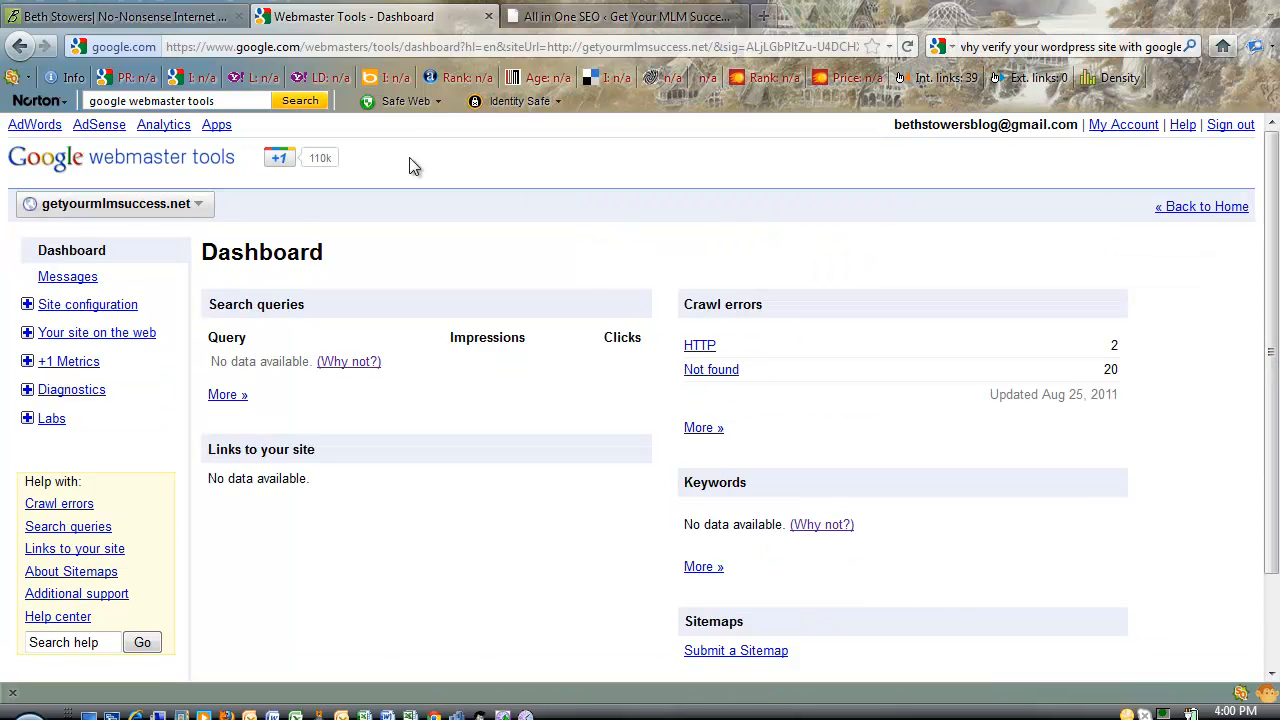
mouse_move(352, 298)
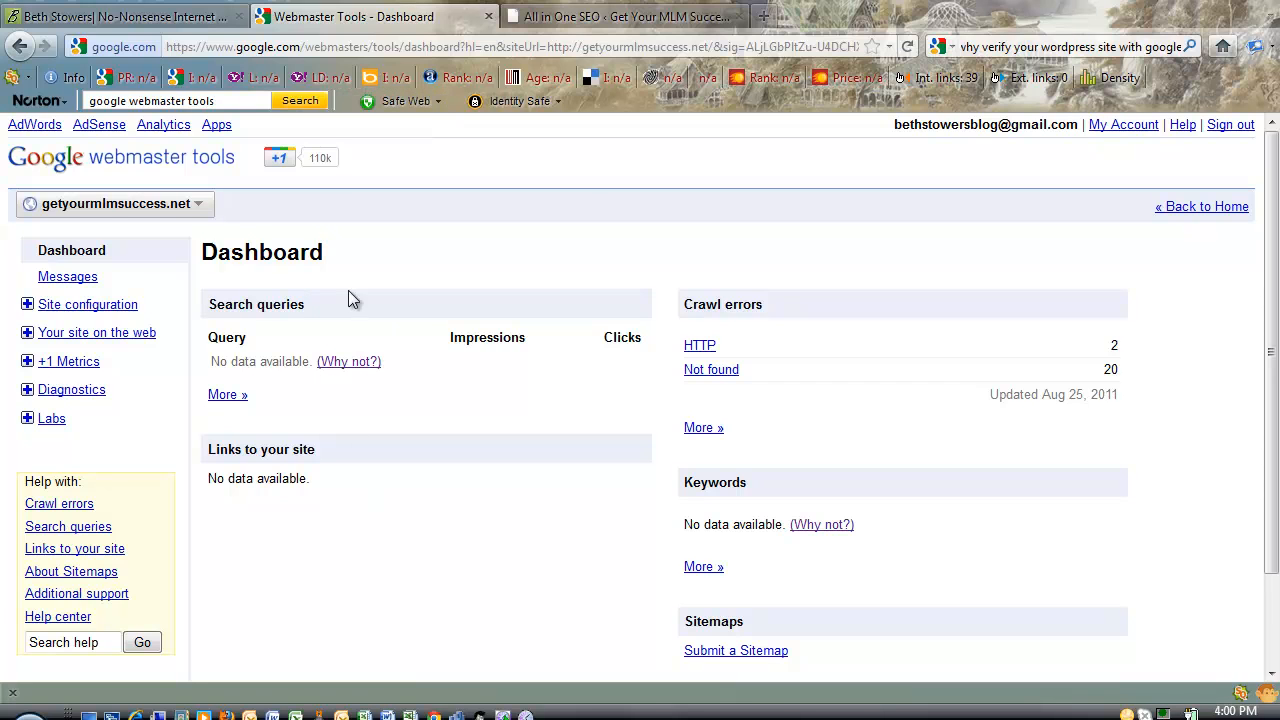
mouse_move(190, 220)
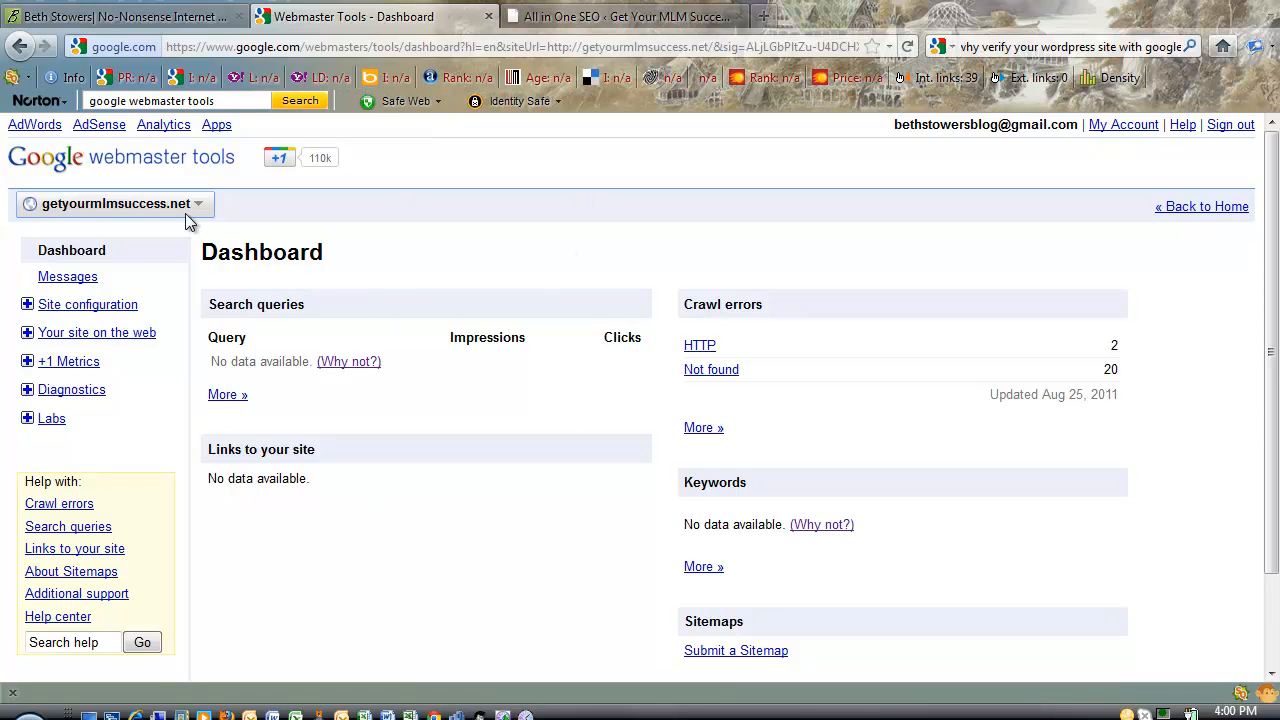
mouse_move(330, 438)
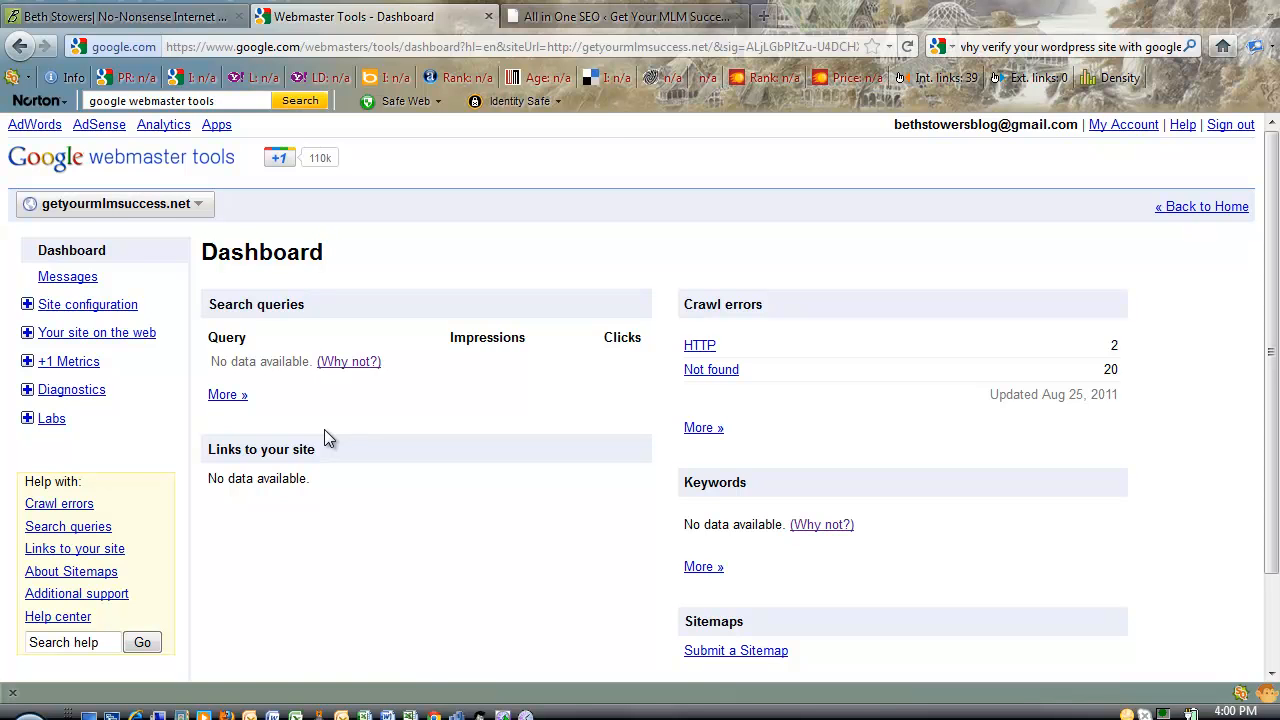
mouse_move(460, 183)
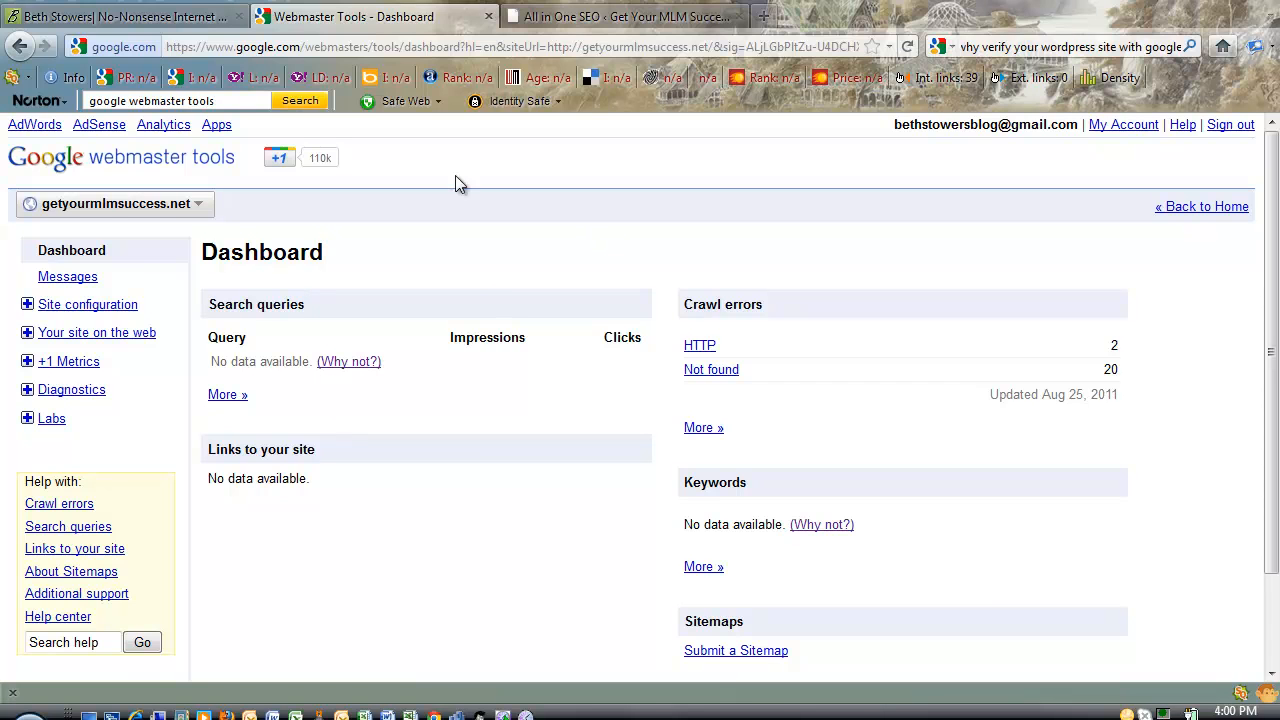
mouse_move(752, 274)
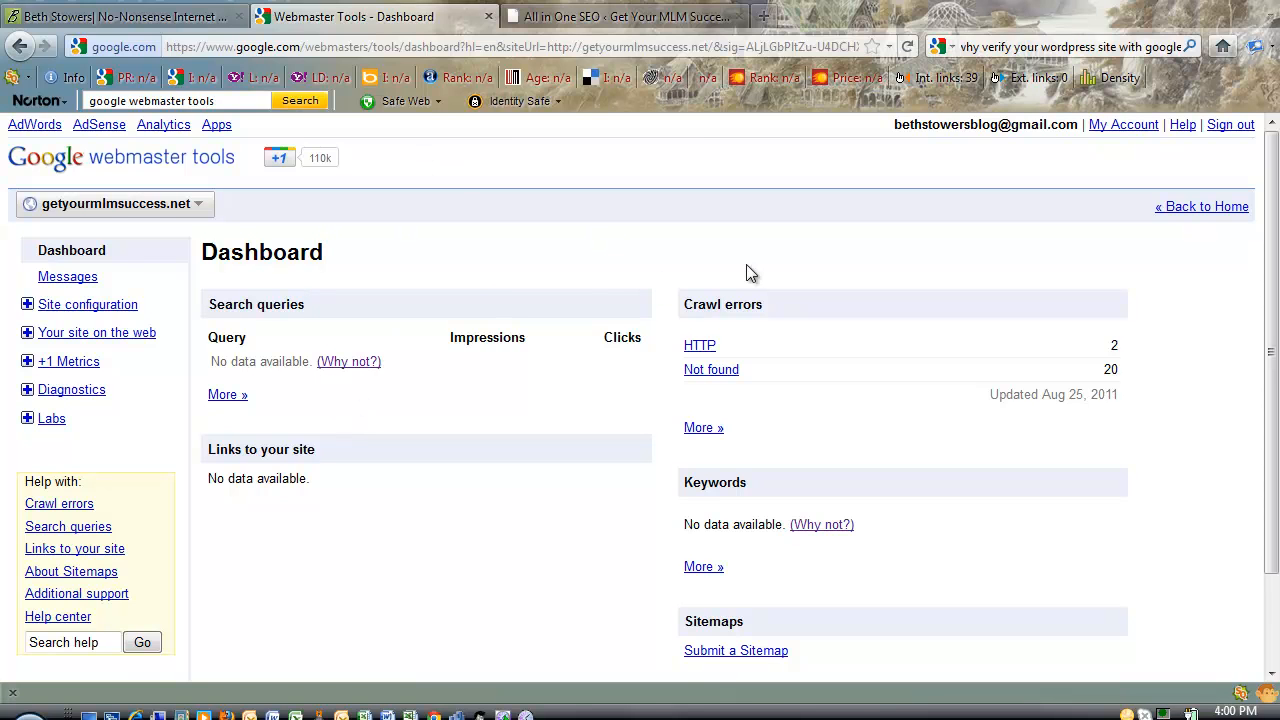
mouse_move(457, 567)
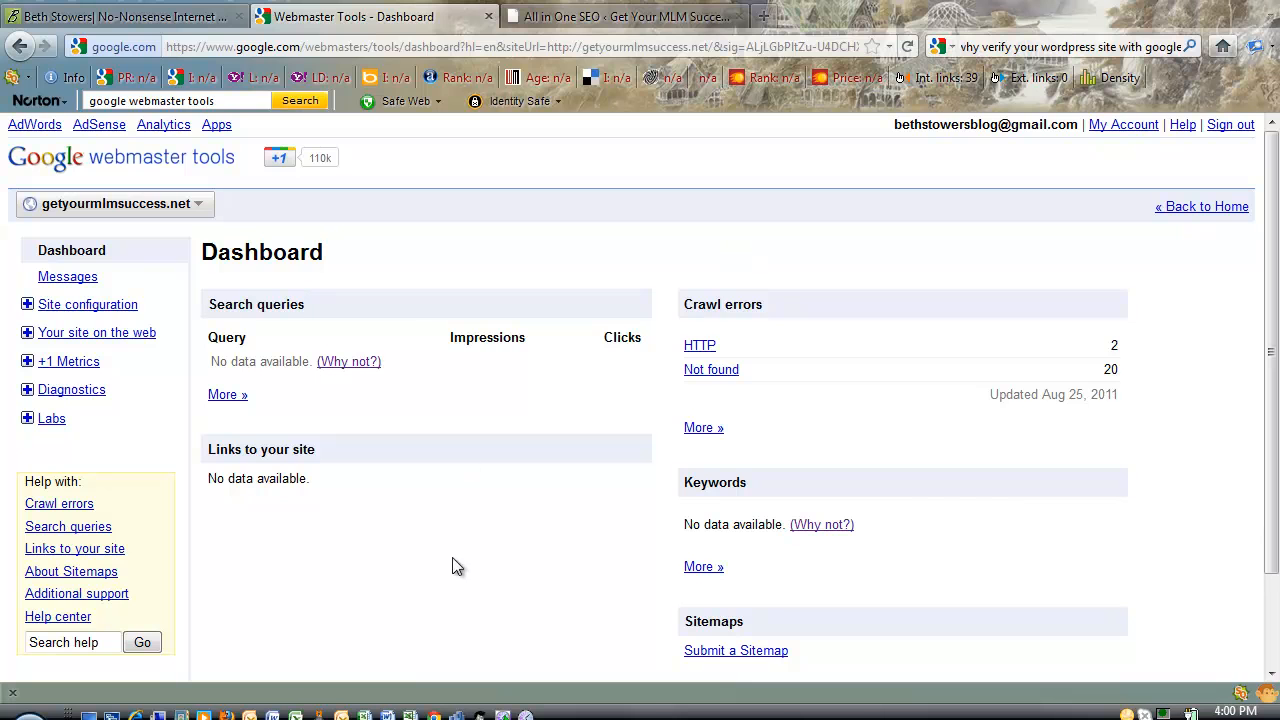
left_click(120, 16)
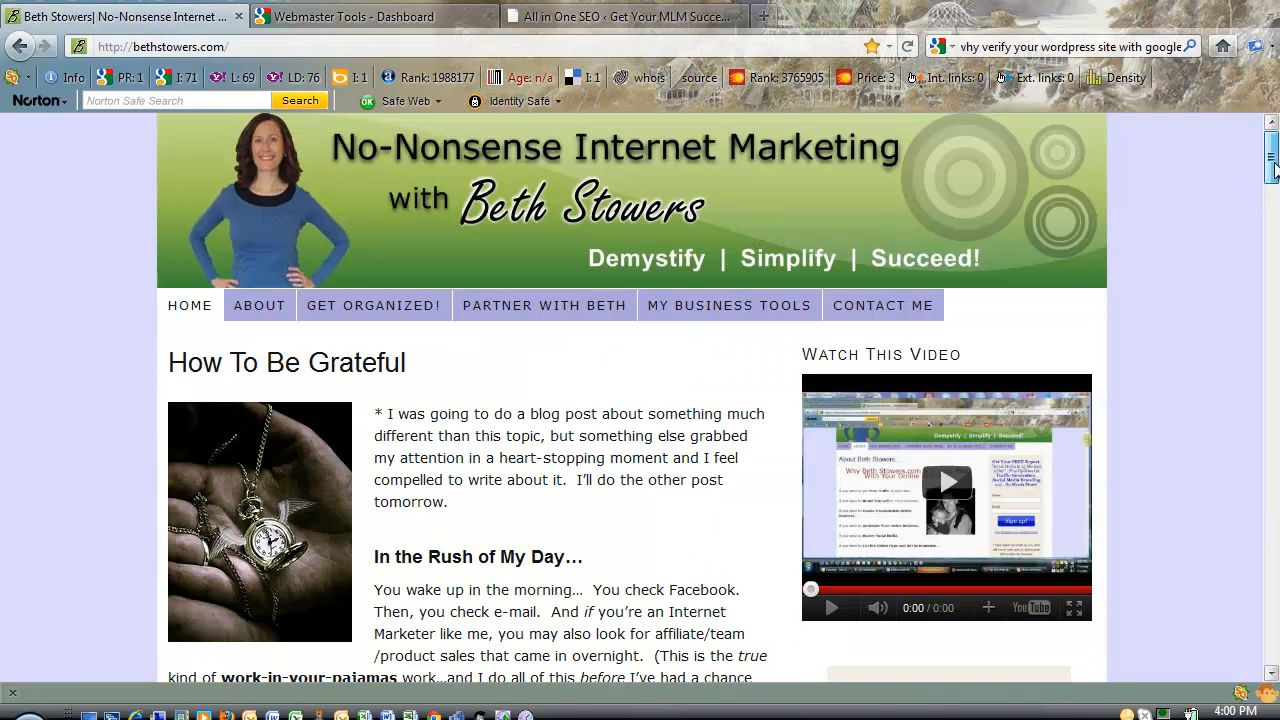
scroll("down", 3)
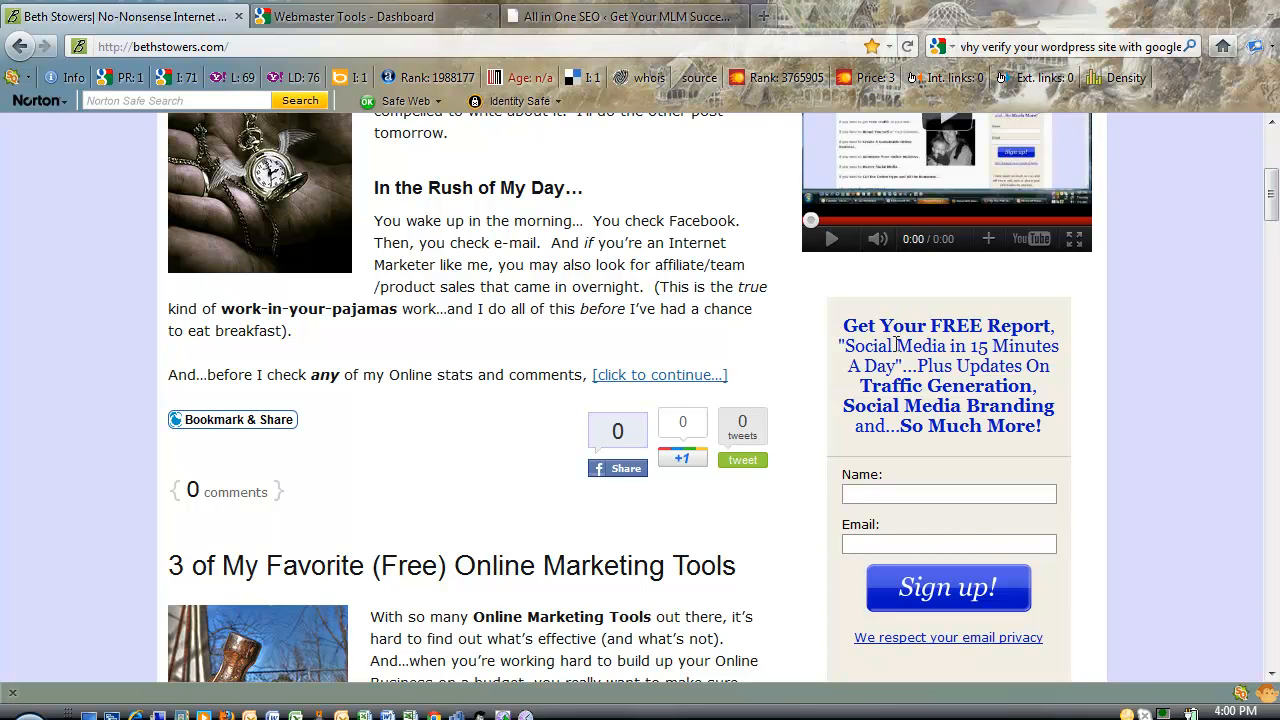
mouse_move(865, 434)
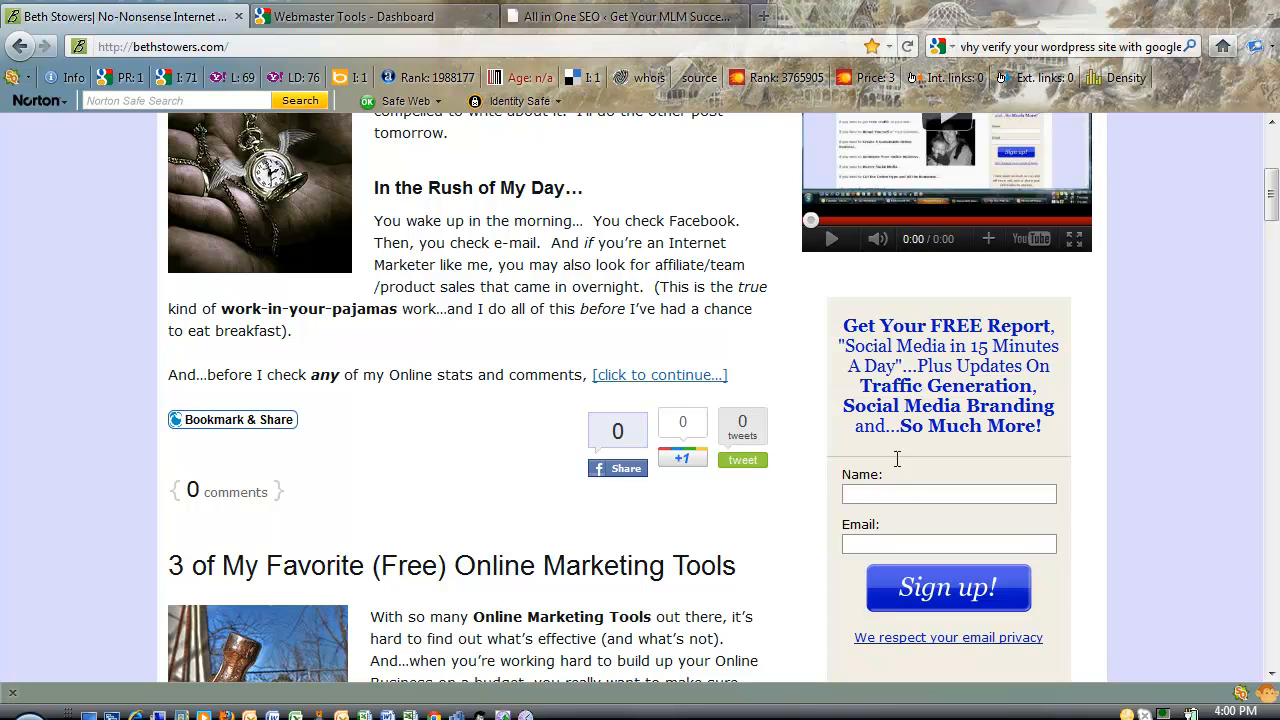
scroll("up", 3)
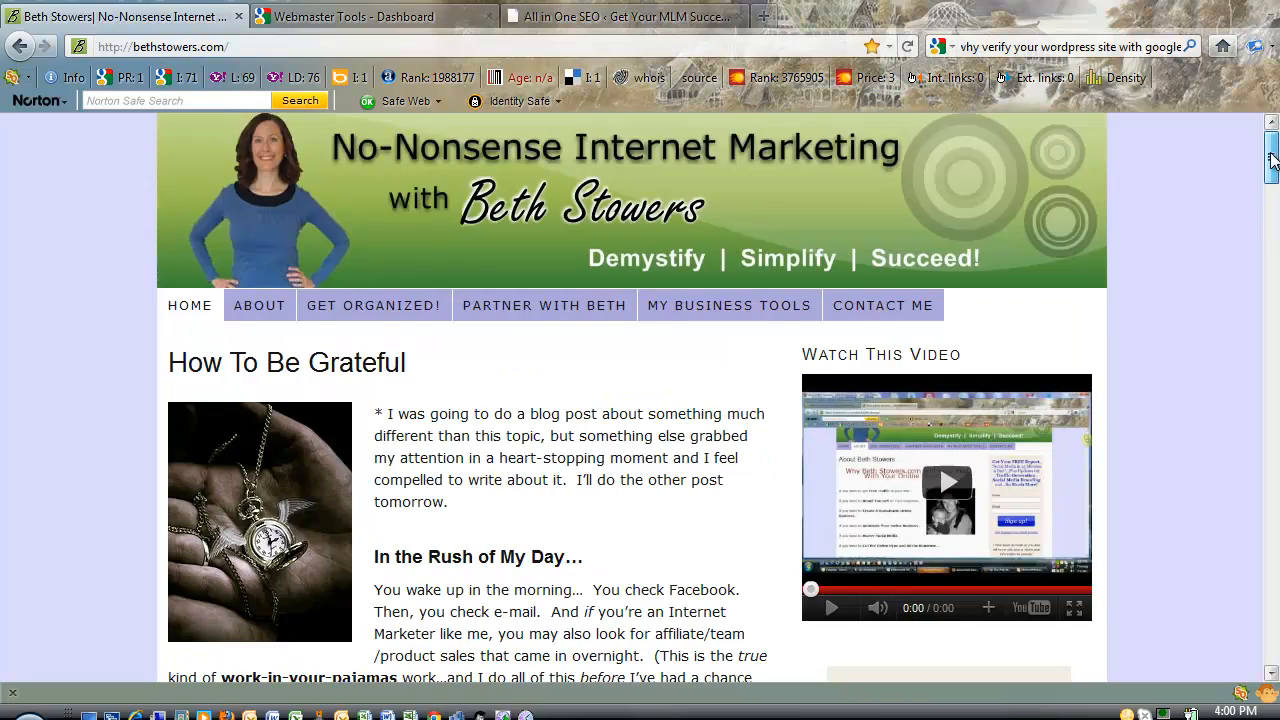
scroll("down", 3)
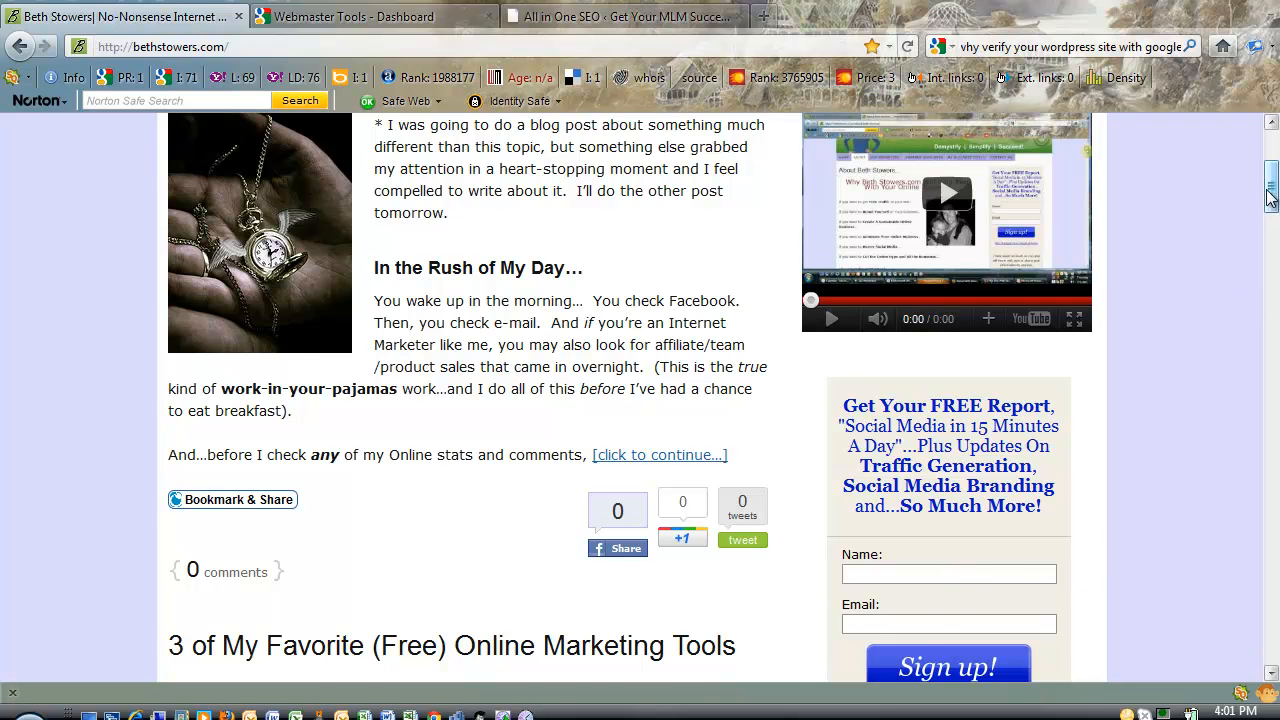
scroll("up", 3)
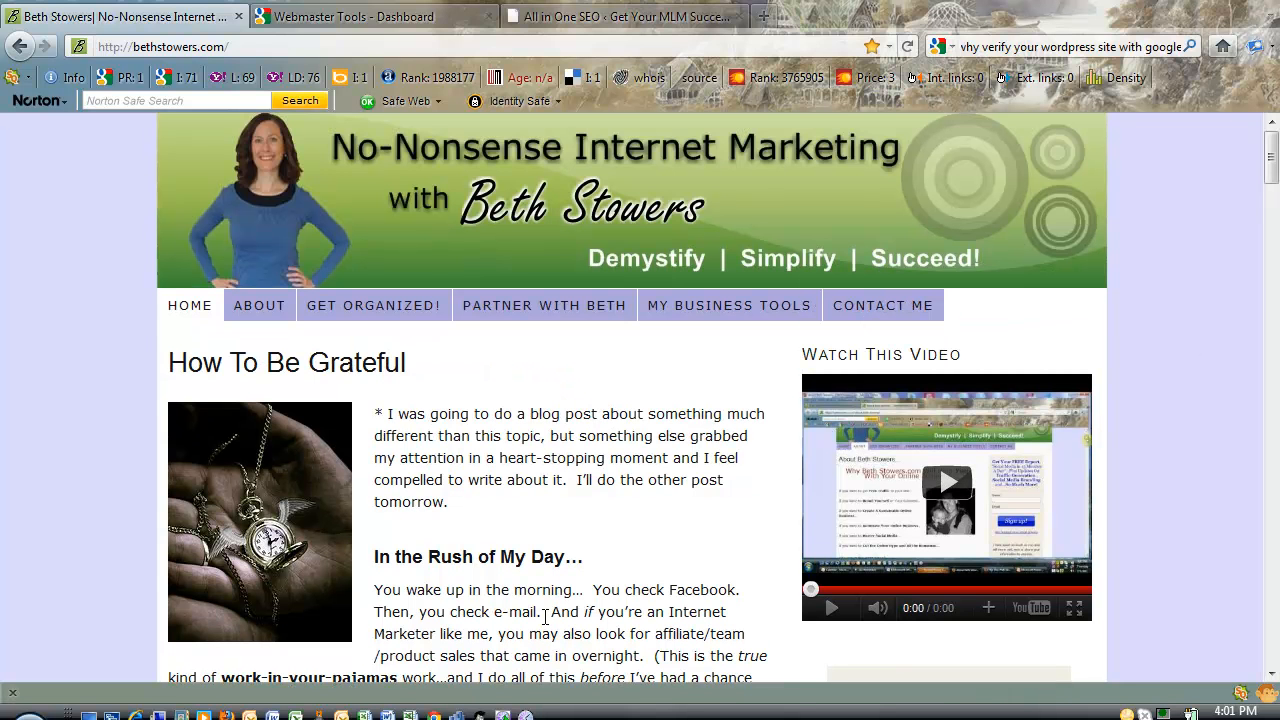